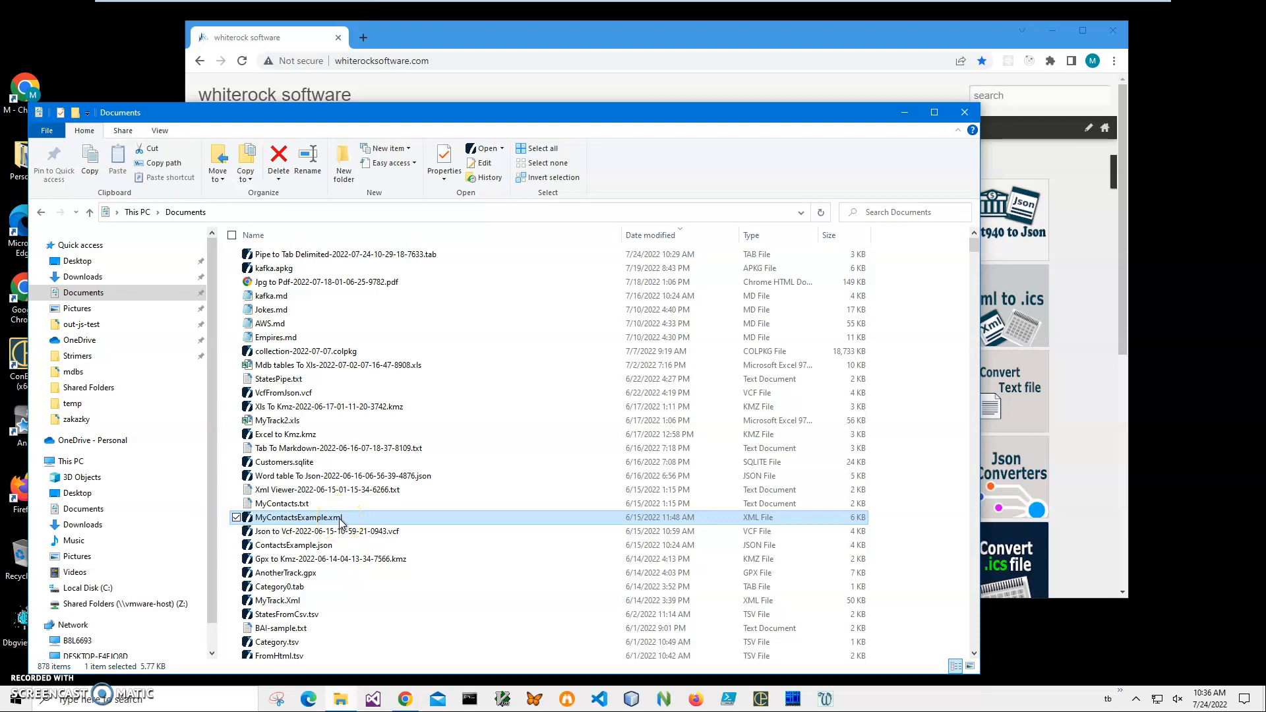
Preview MyContactsExample.xml in Internet Explorer and then as a records table in XML Viewer
right_click(322, 517)
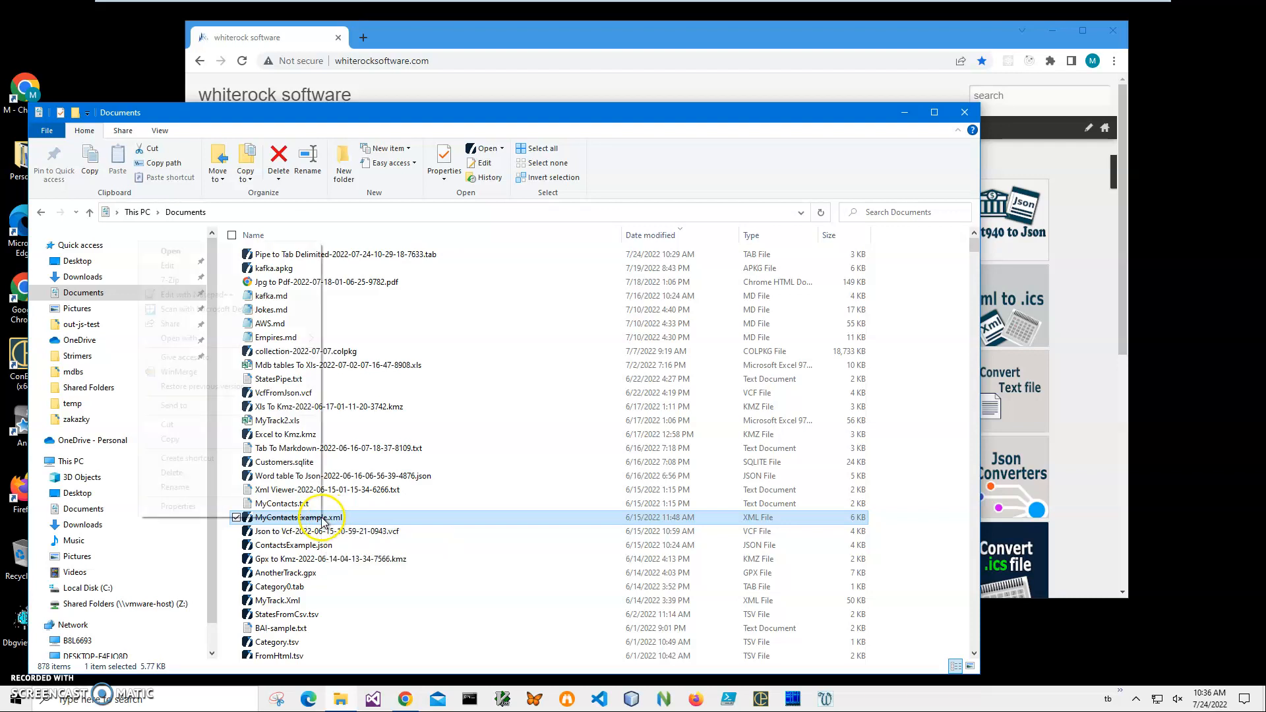
right_click(296, 517)
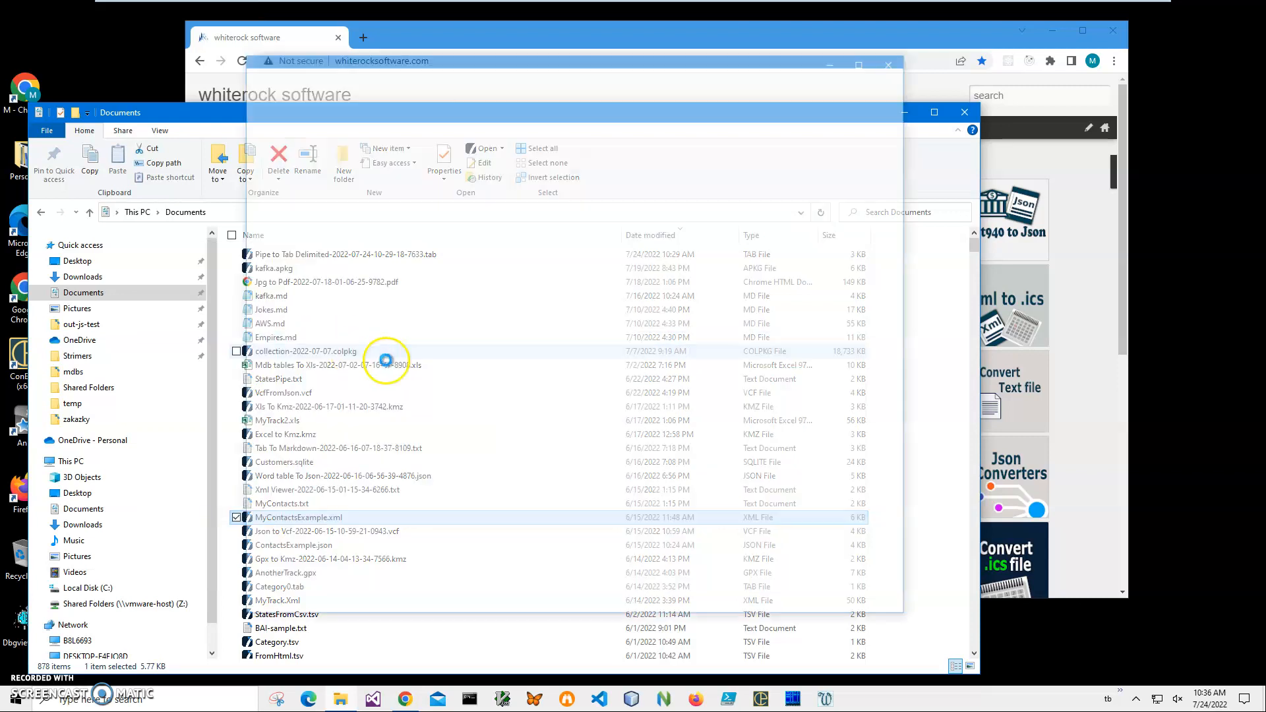
double_click(298, 517)
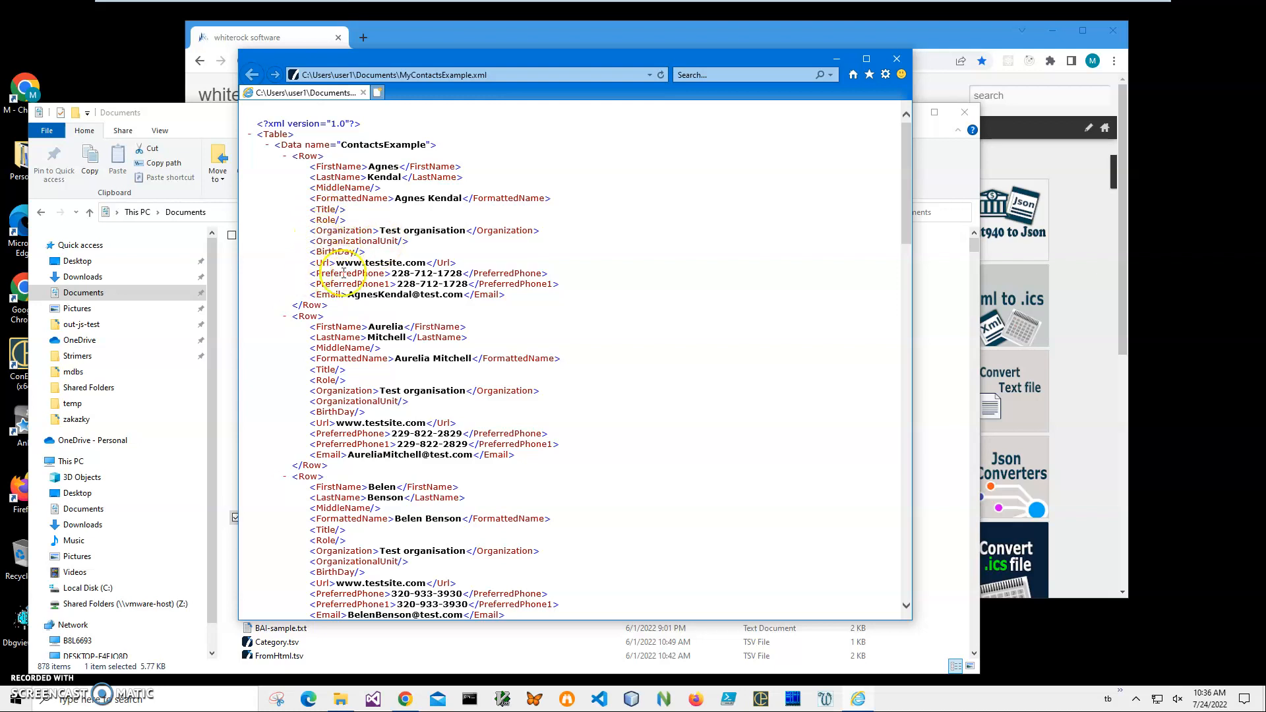
scroll("down", 3)
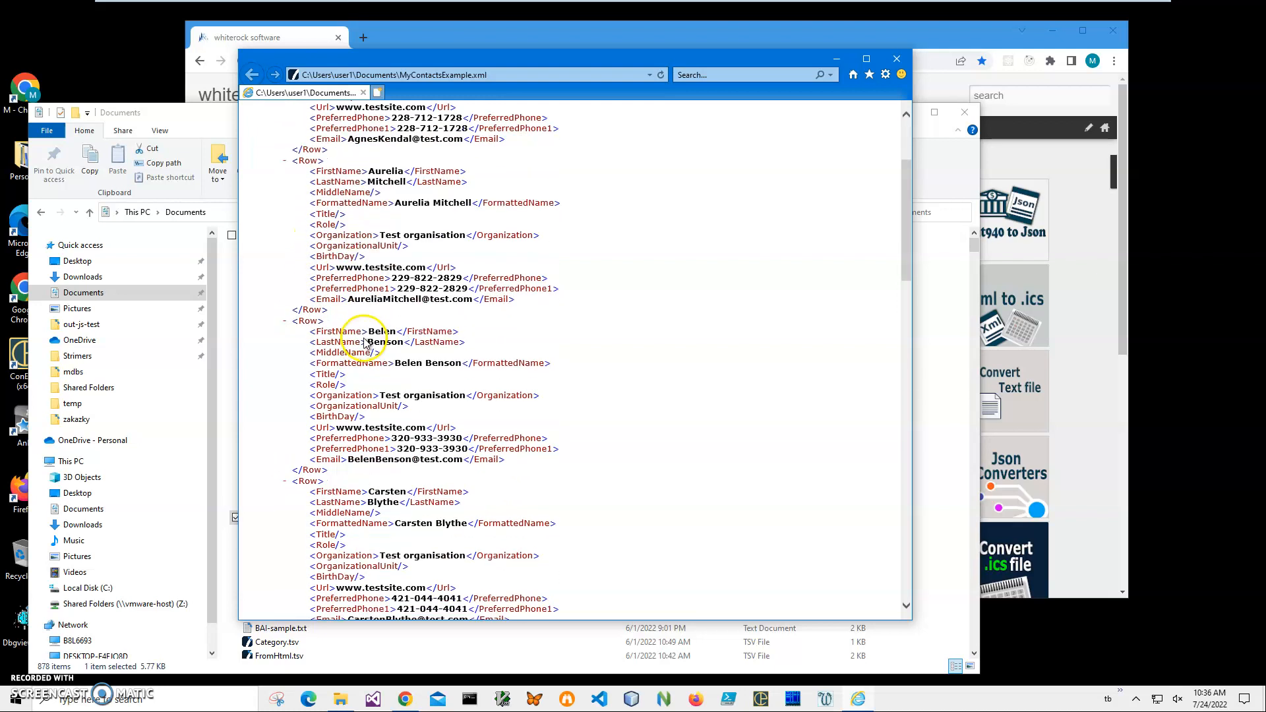
scroll("down", 3)
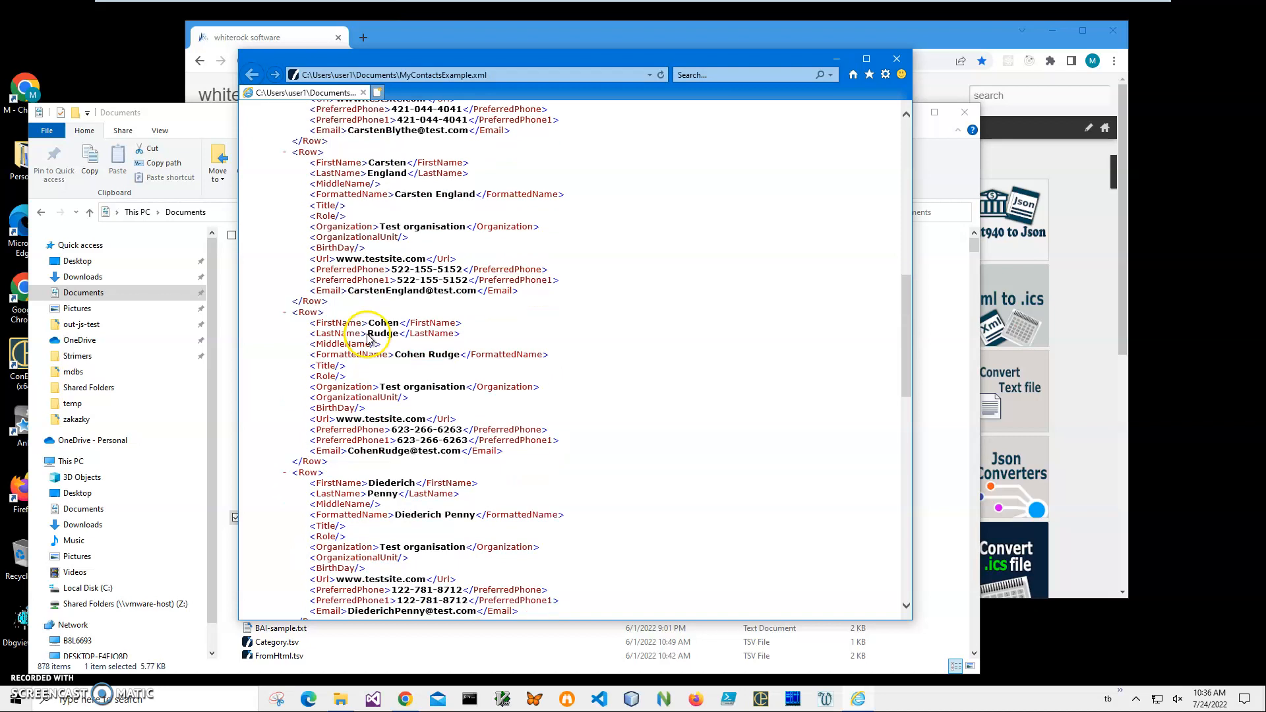
scroll("down", 3)
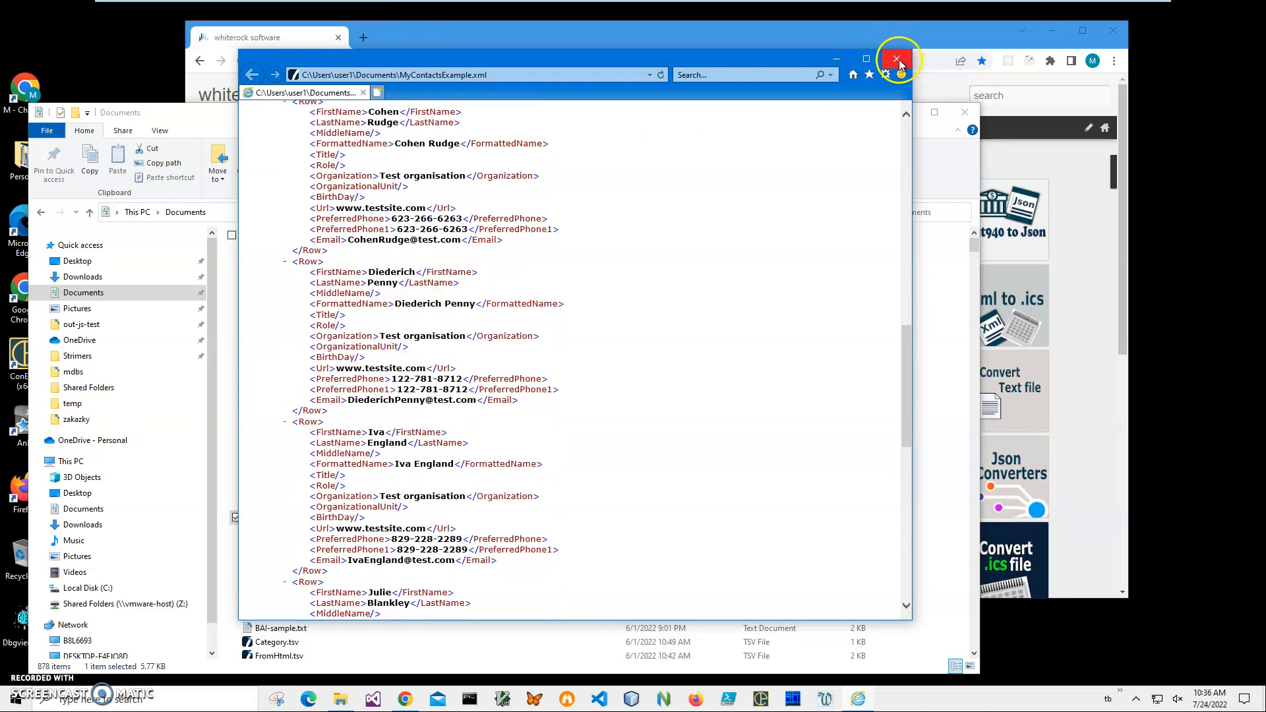
left_click(897, 59)
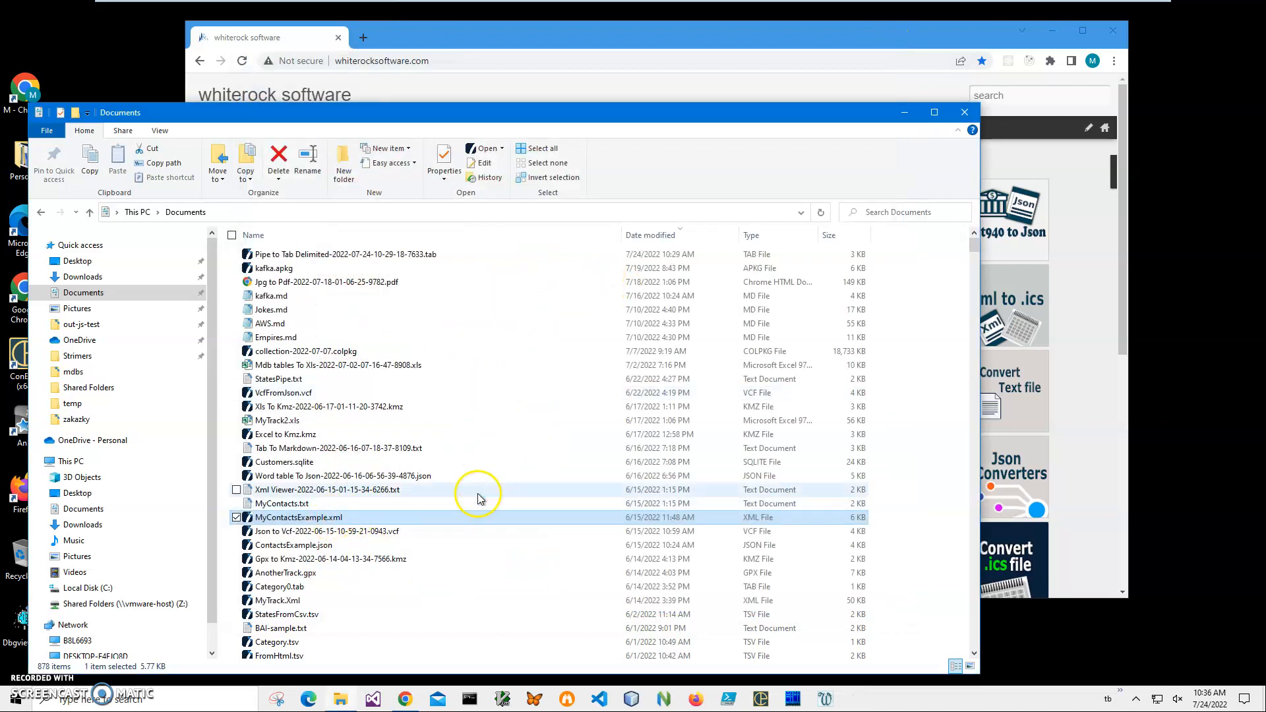
double_click(298, 517)
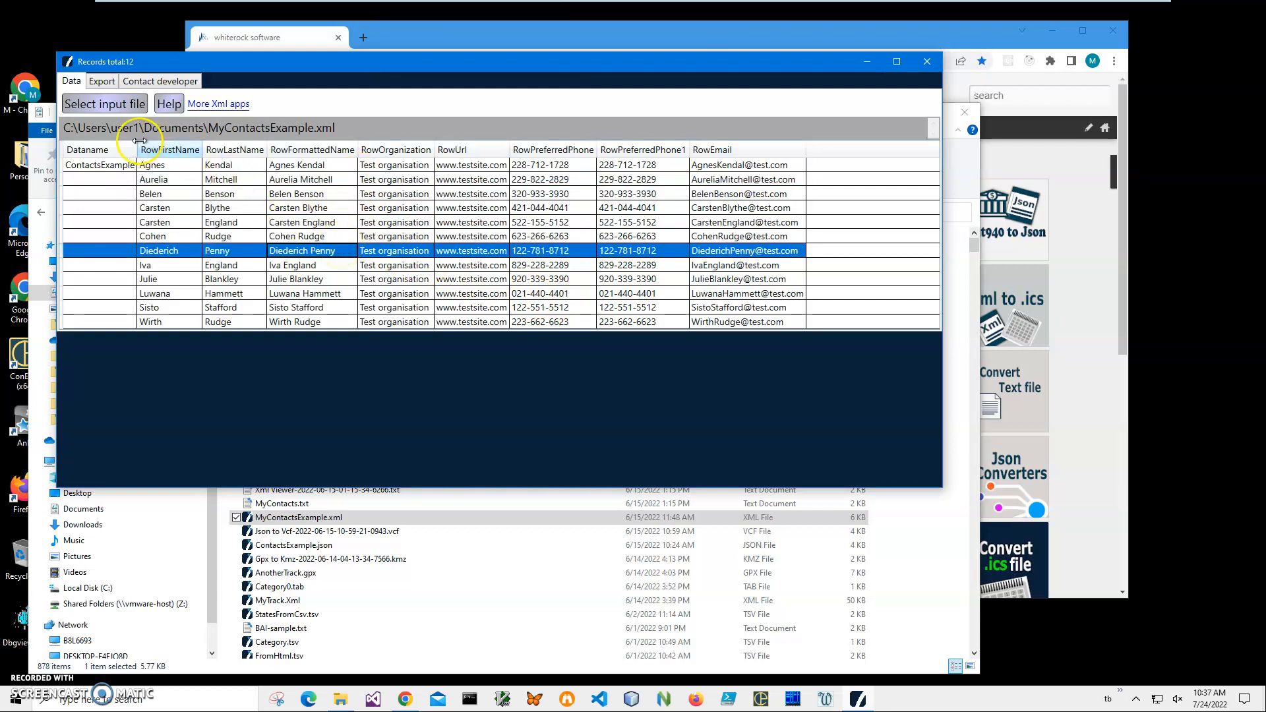
mouse_move(218, 165)
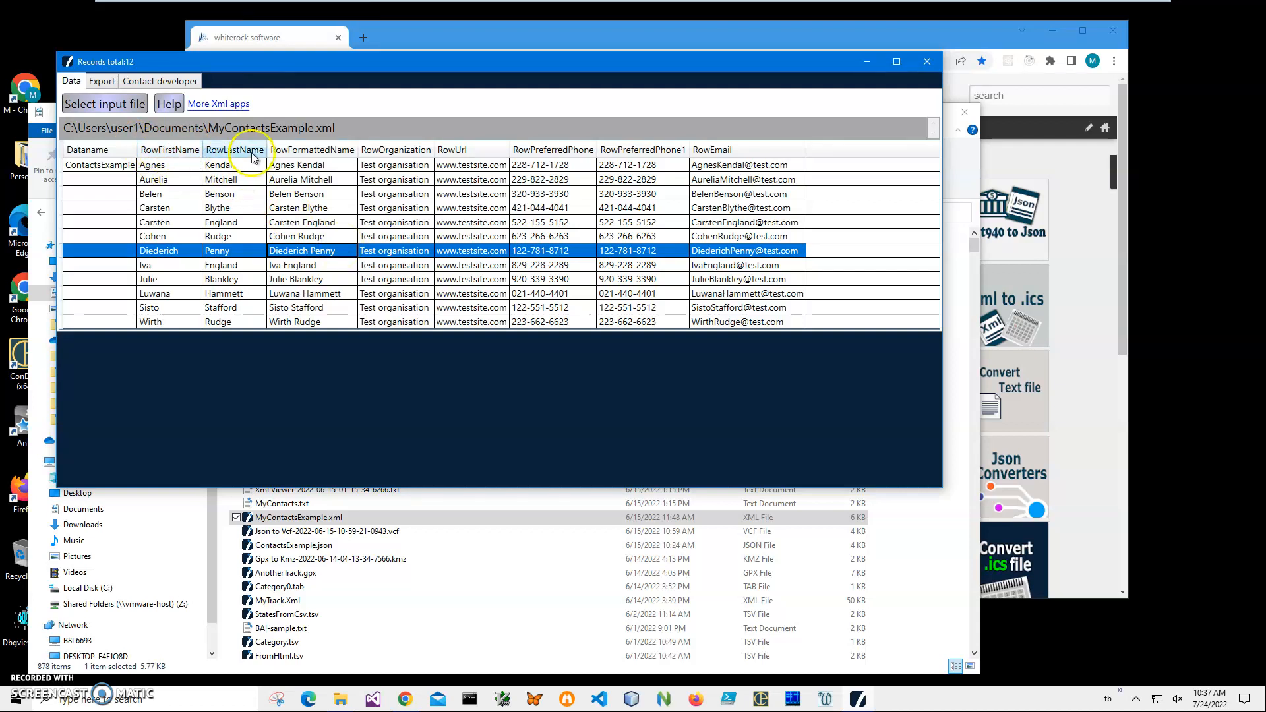
mouse_move(639, 165)
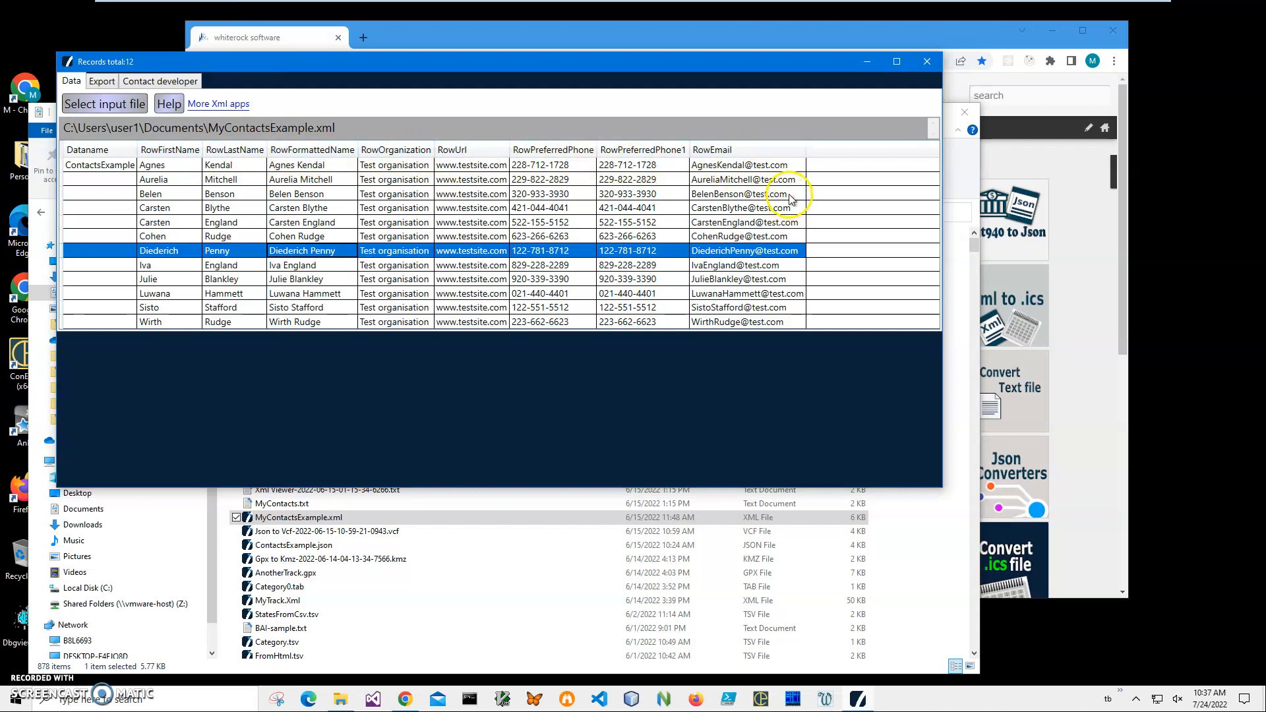
left_click(927, 60)
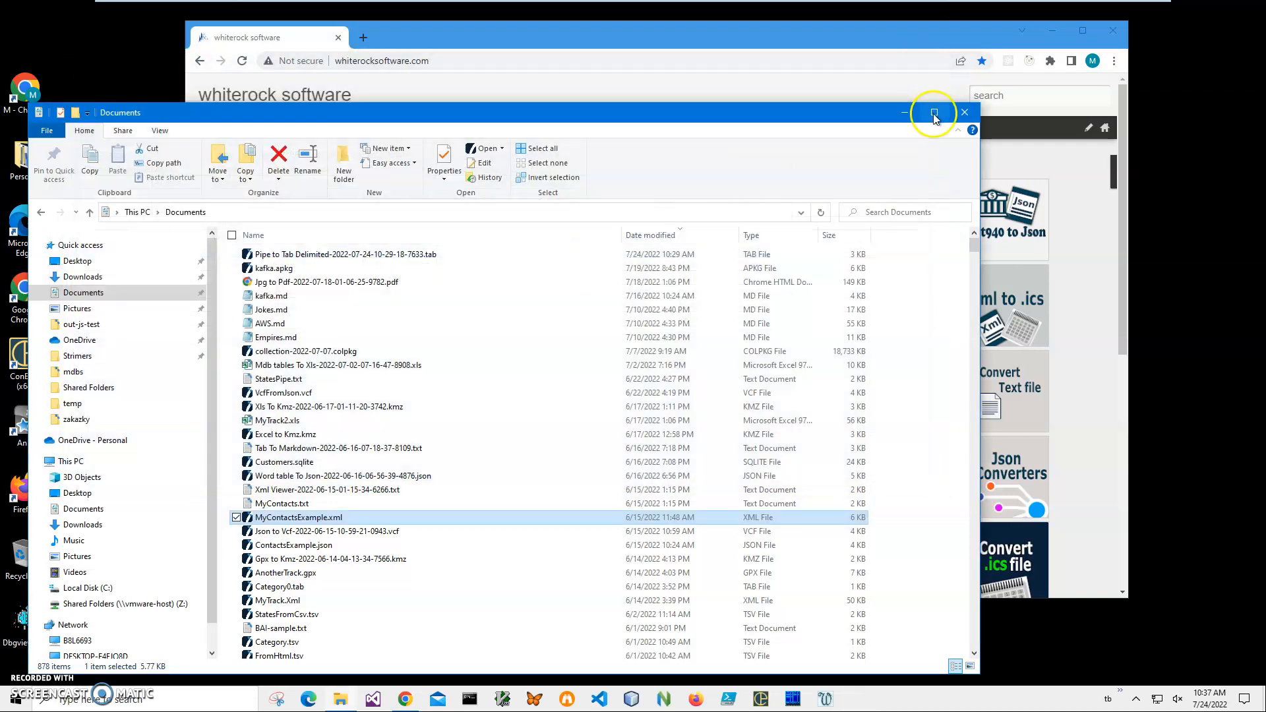
Search whiterocksoftware.com for 'xml to vcf', open the tutorial post and download the Xml to Vcf app
left_click(934, 114)
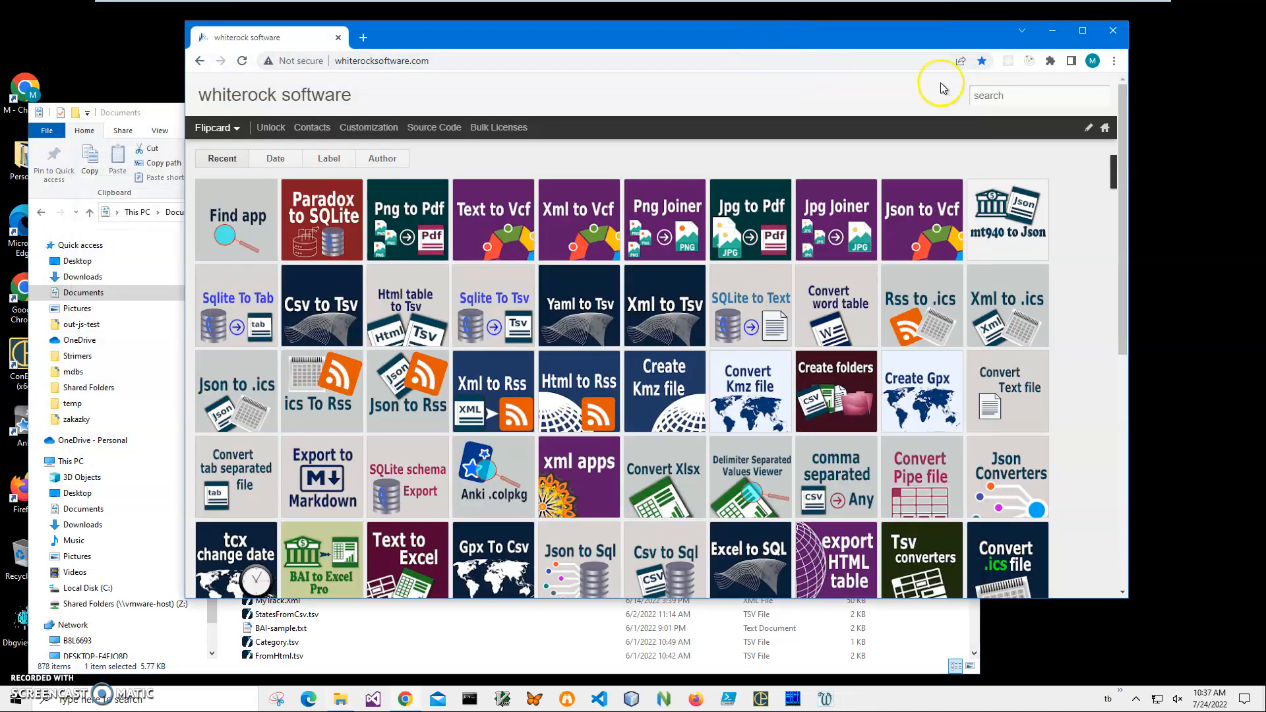
left_click(1039, 95)
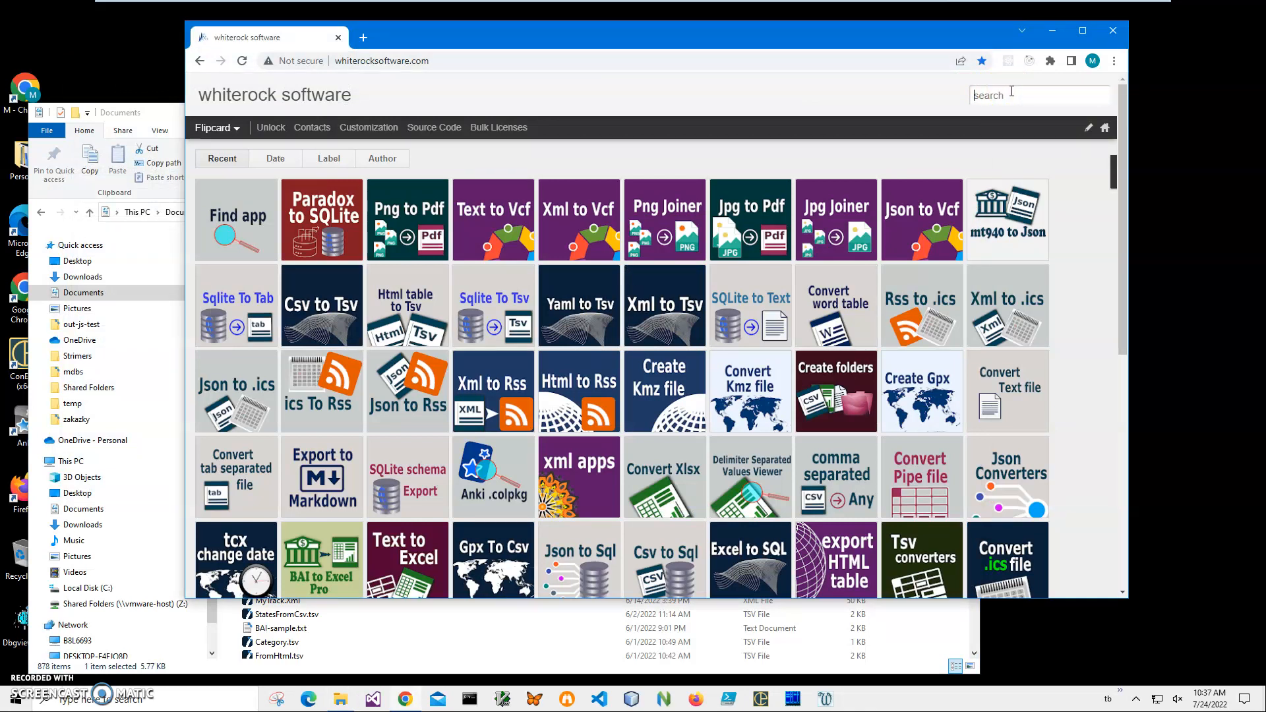
type("xml to vcf")
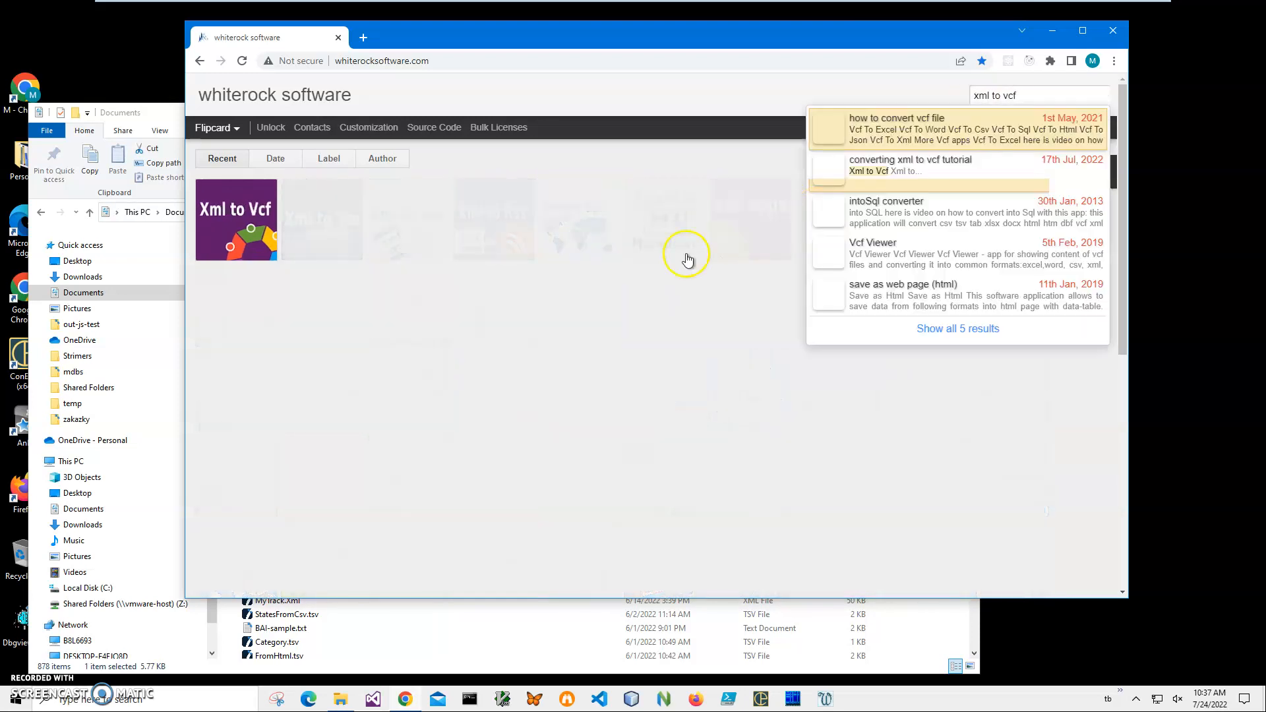
left_click(910, 165)
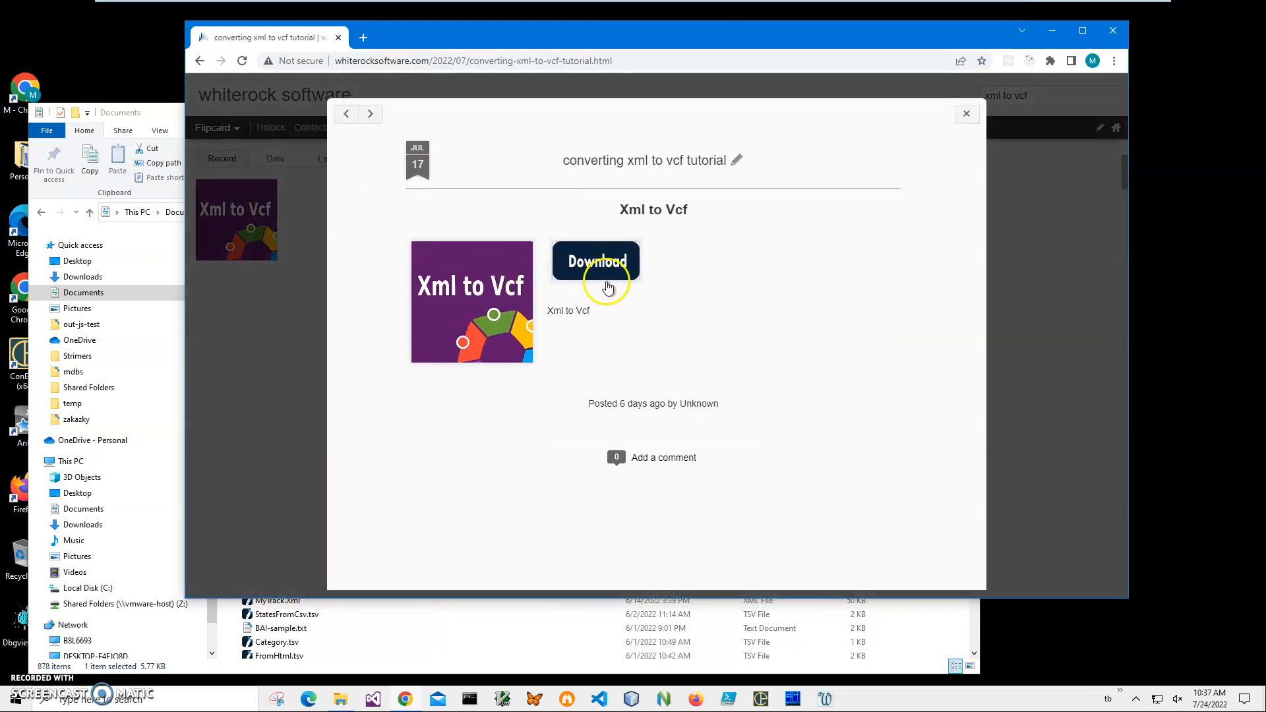
left_click(594, 261)
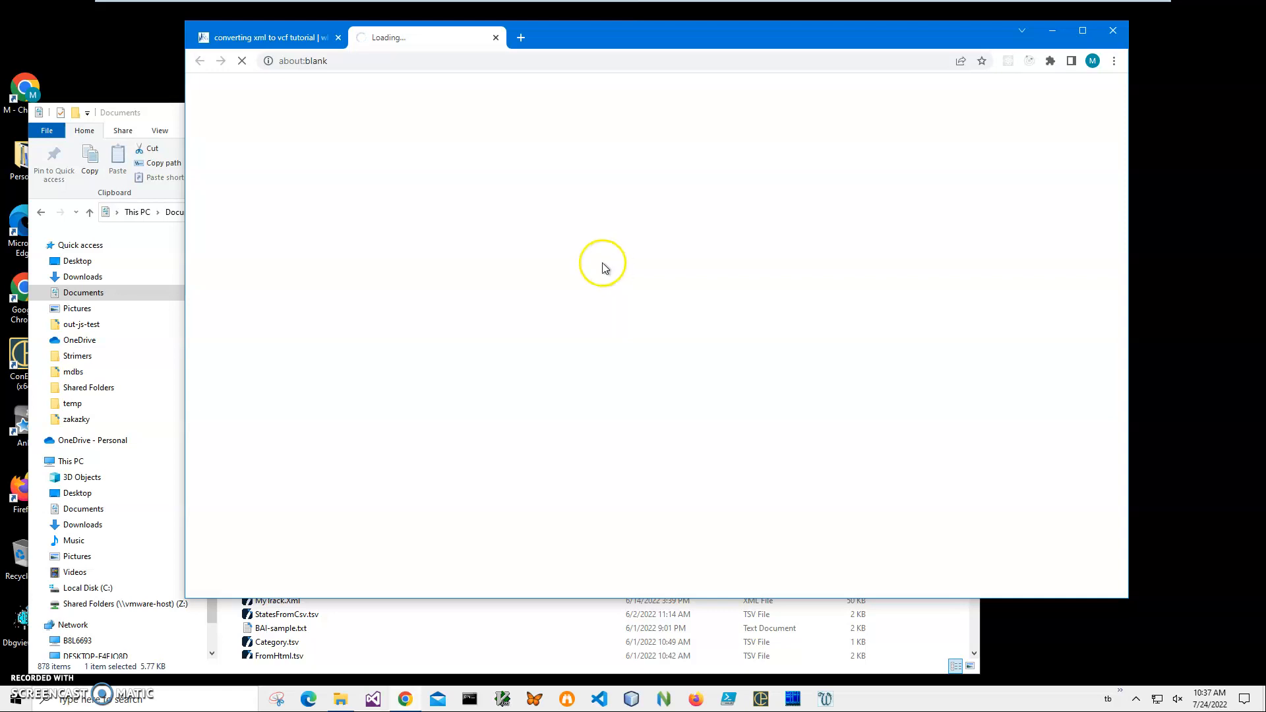
mouse_move(614, 253)
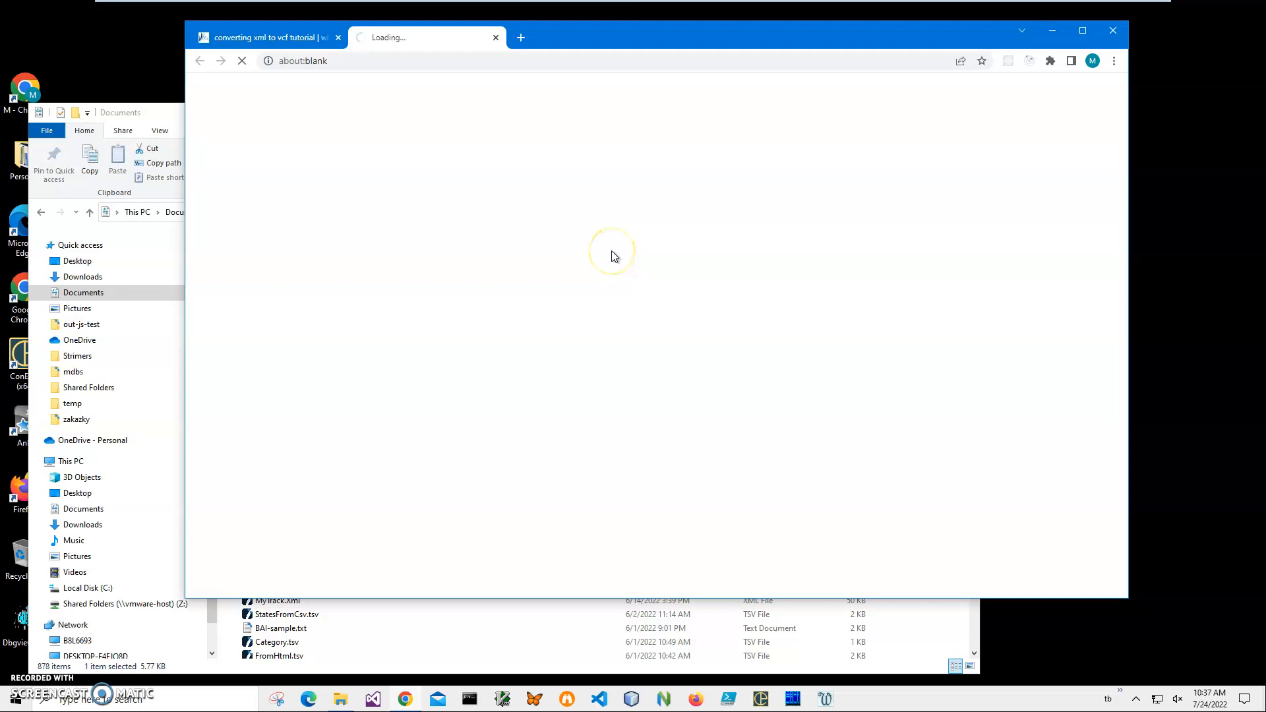
mouse_move(612, 248)
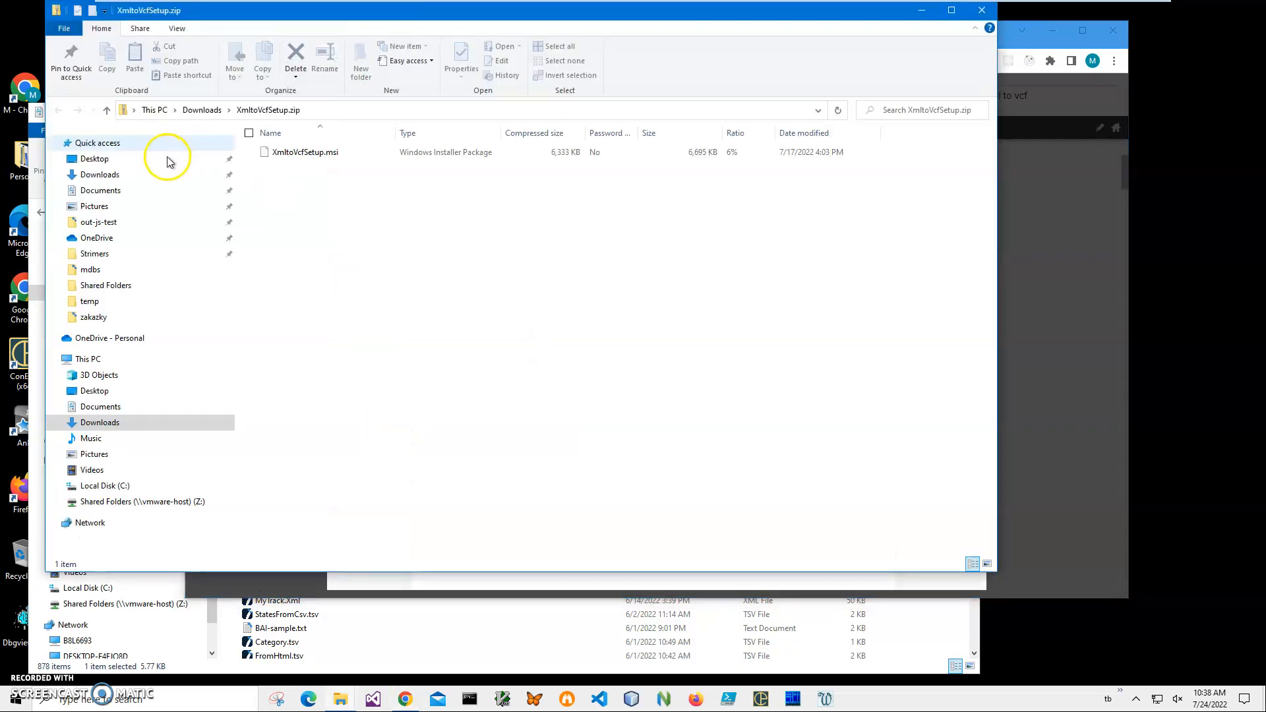
Run XmltoVcfSetup.msi from the downloaded zip, allow it past the security warning and continue setup
left_click(301, 151)
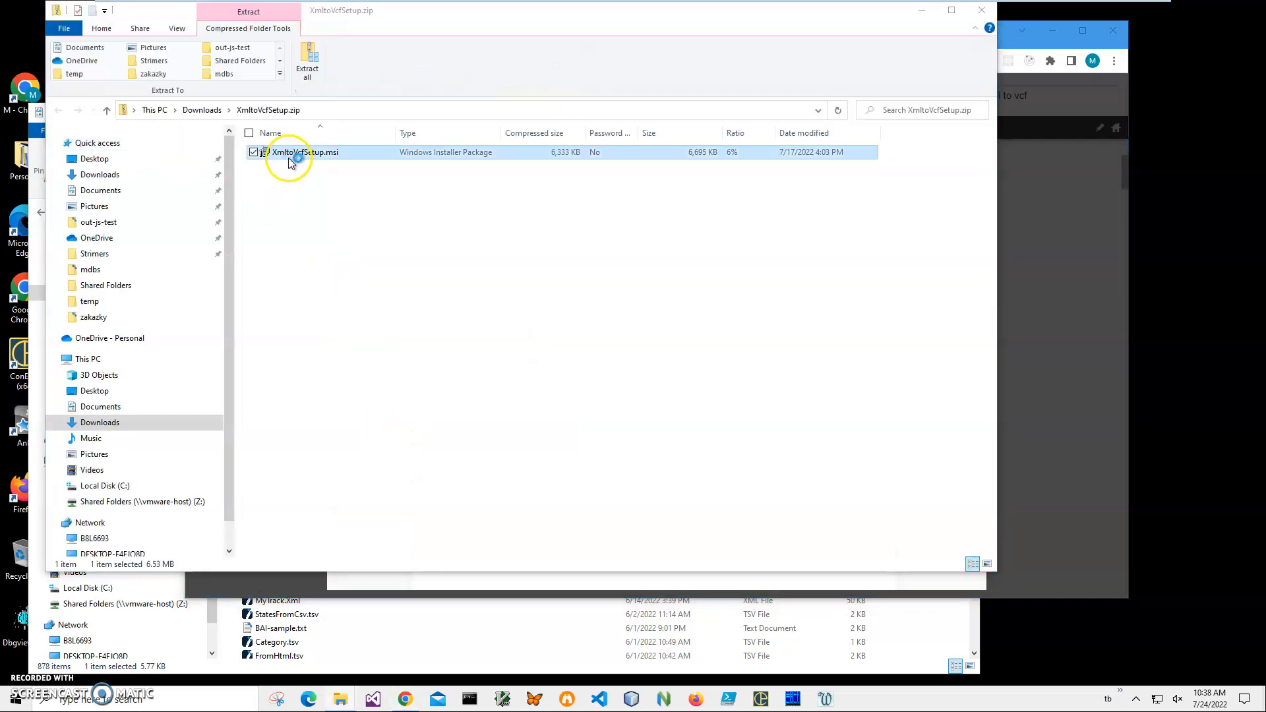
double_click(298, 153)
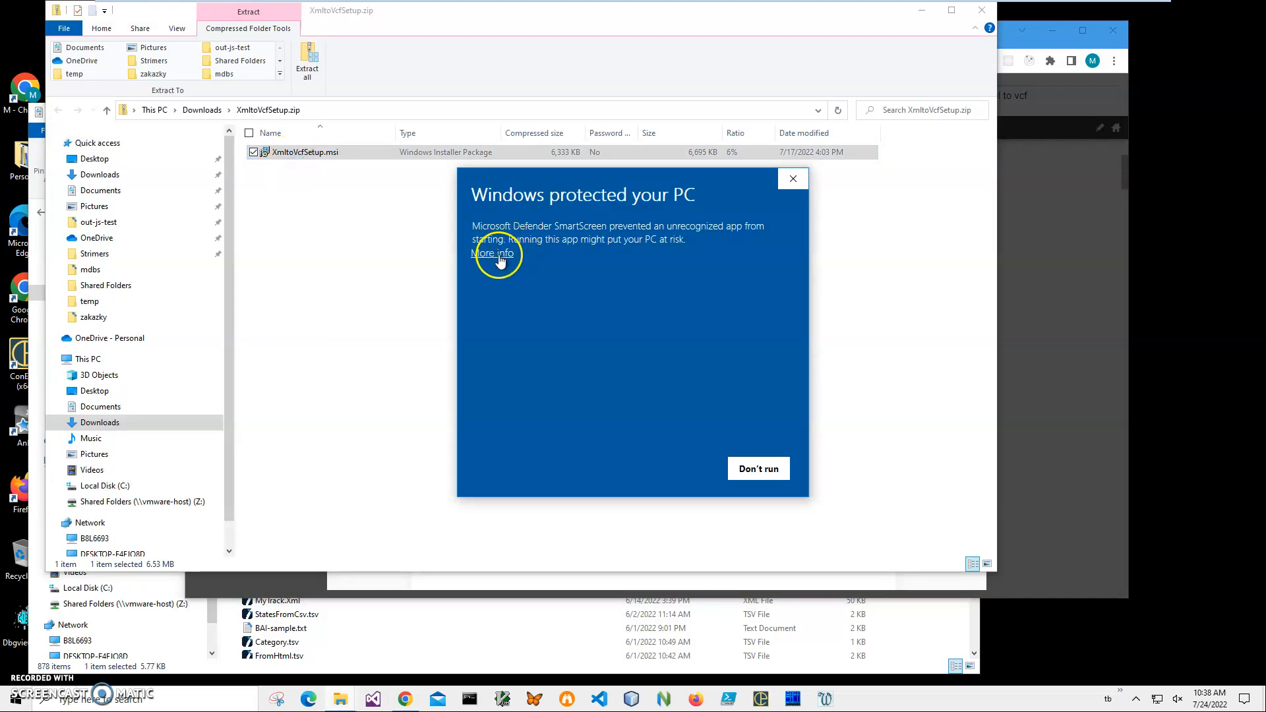
left_click(493, 253)
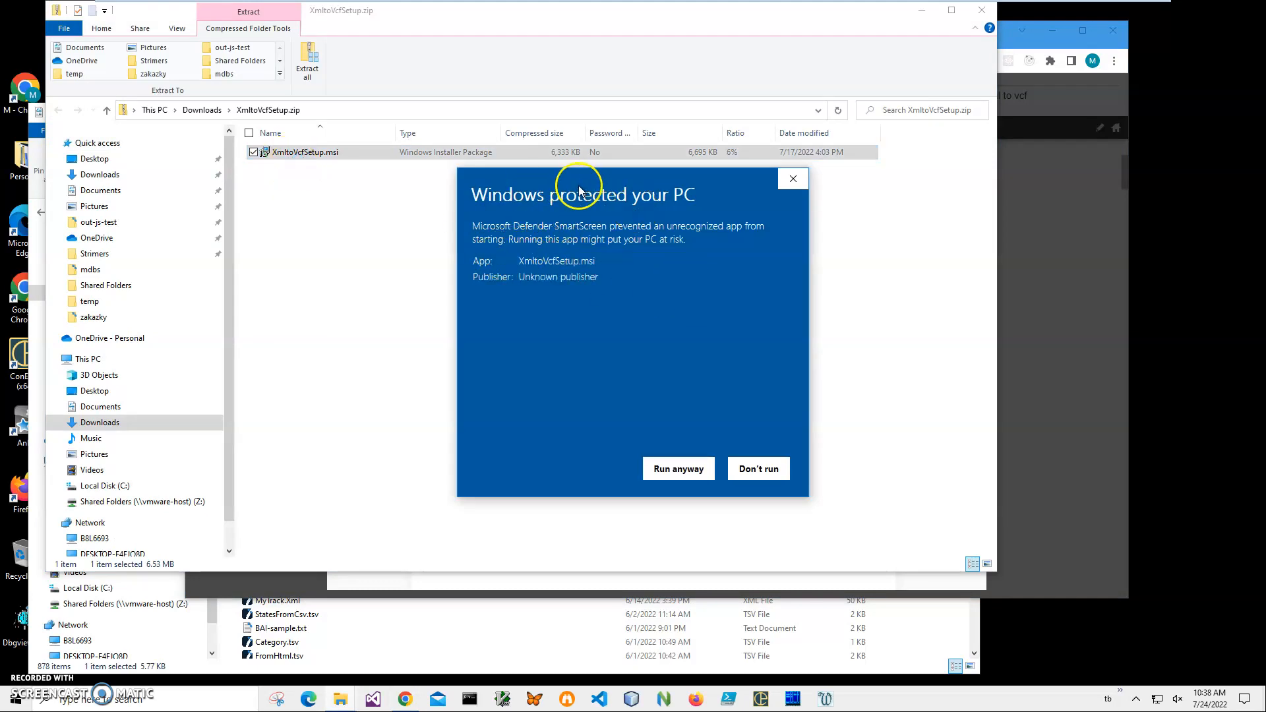
mouse_move(691, 208)
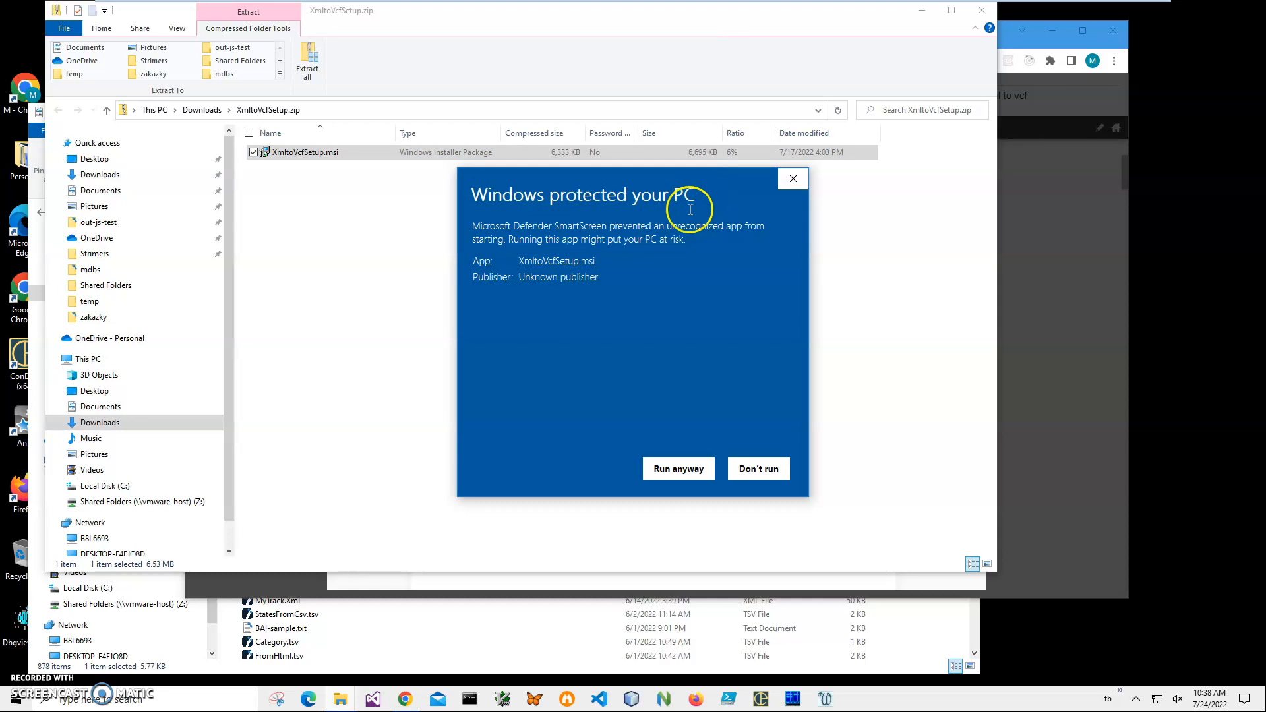
mouse_move(591, 303)
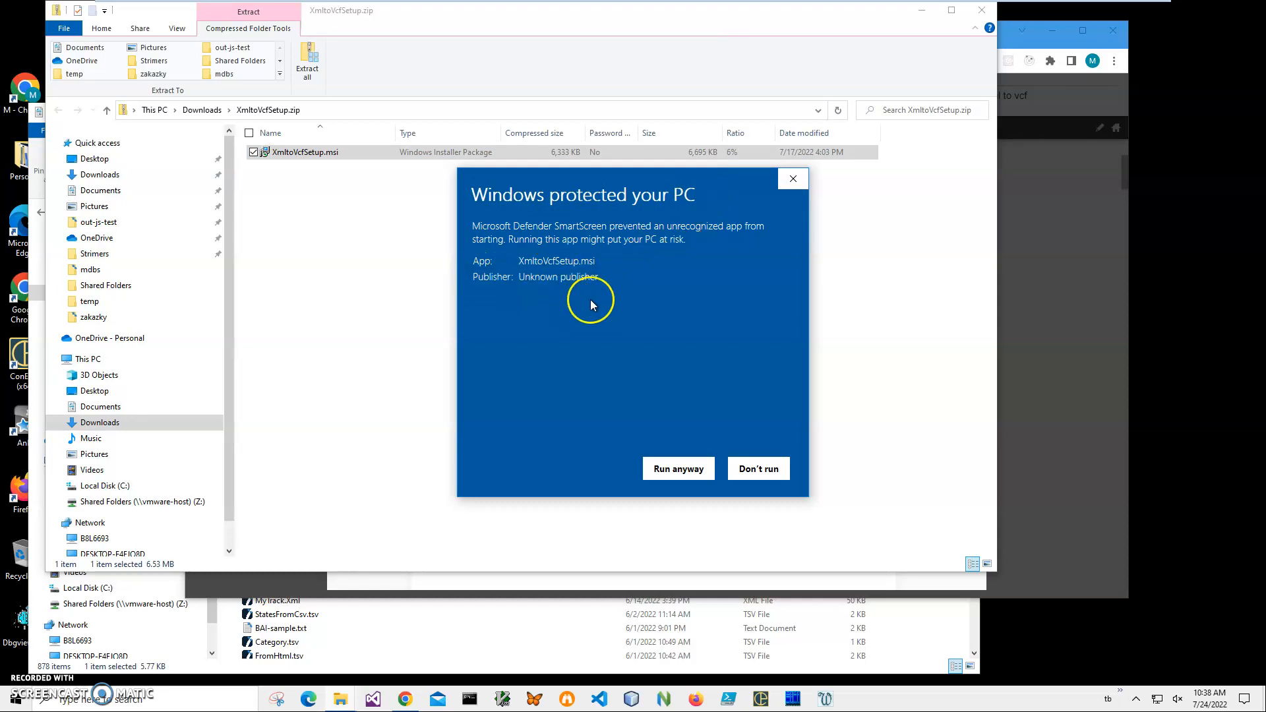
left_click(679, 468)
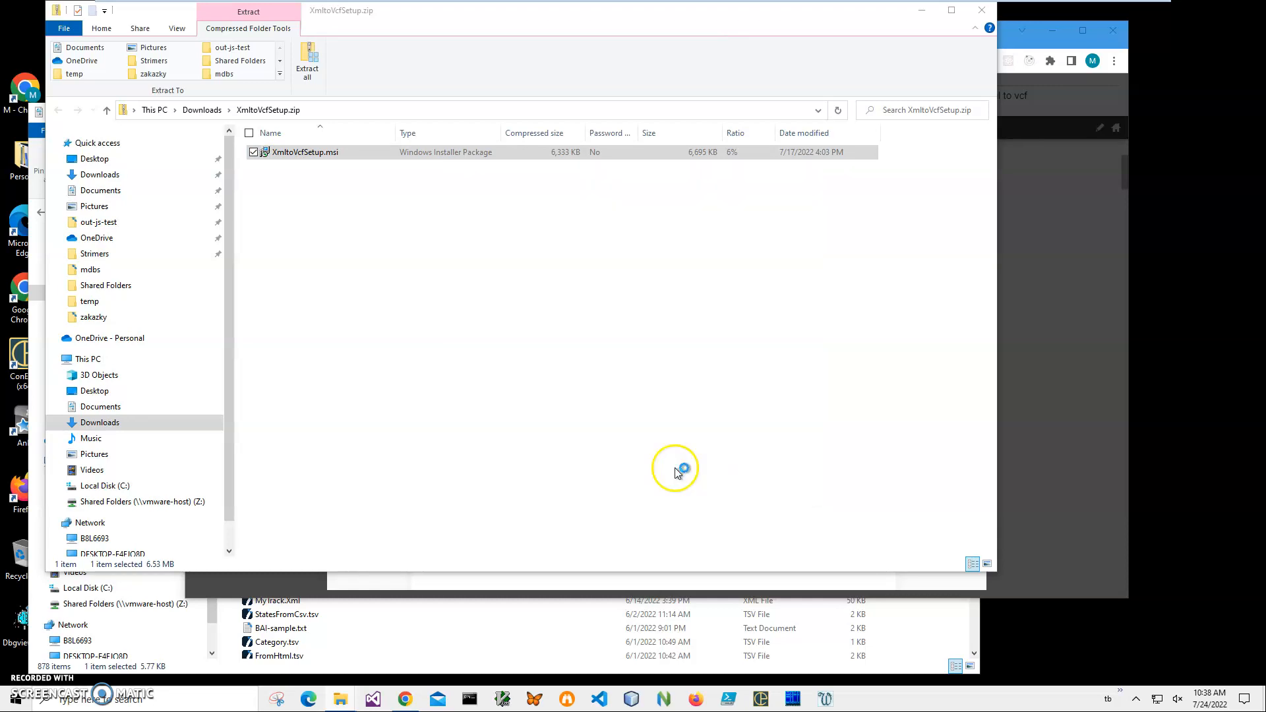
double_click(304, 151)
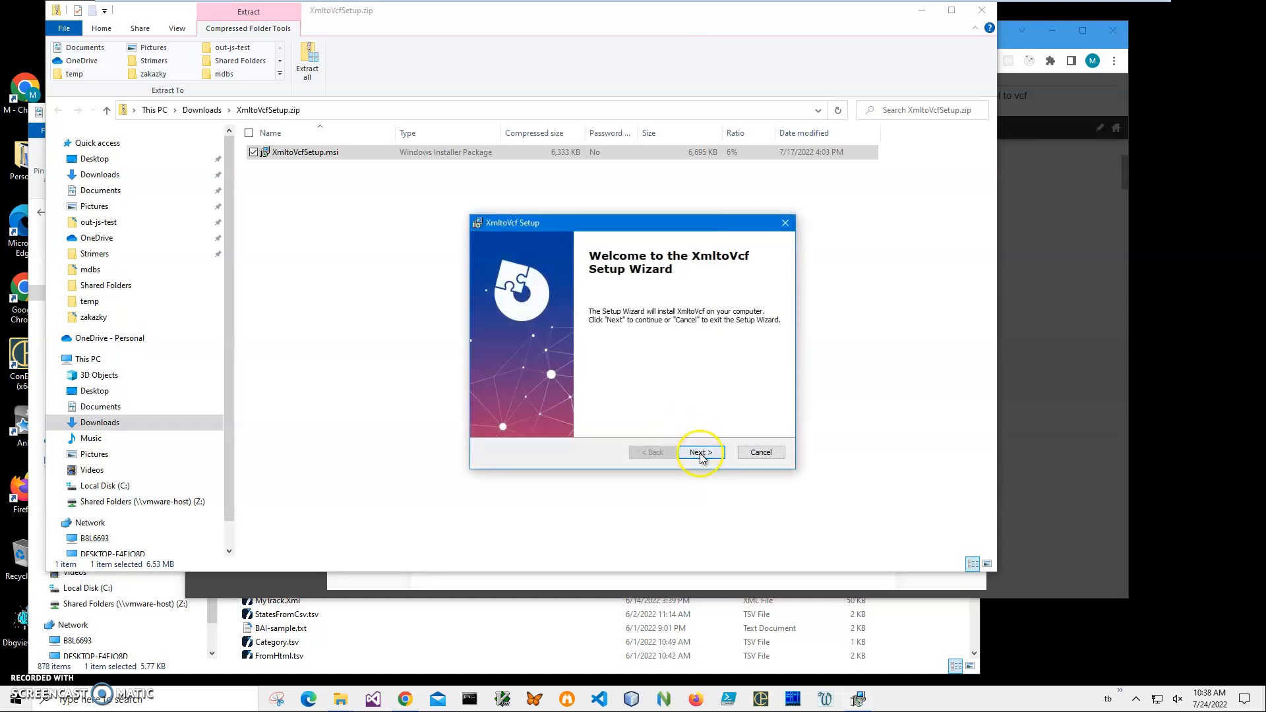
left_click(699, 452)
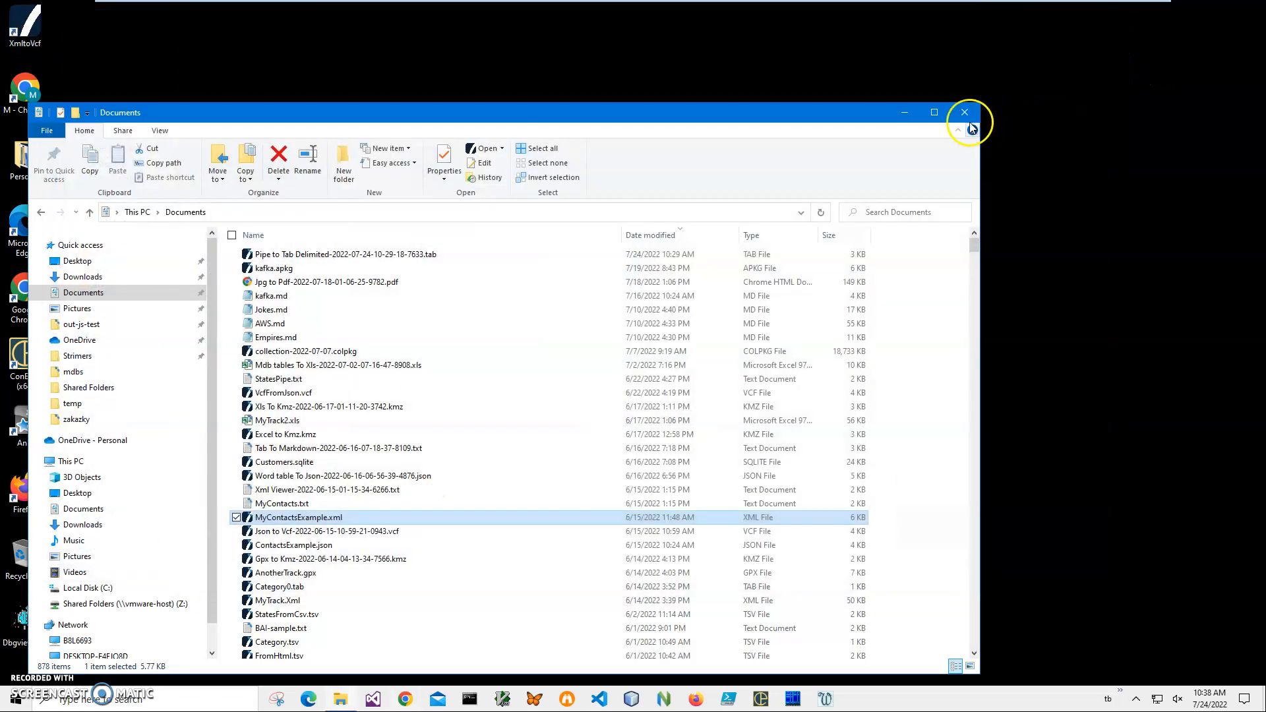
Close the Documents folder window to reveal the Xml to Vcf Step 1 input screen
left_click(965, 110)
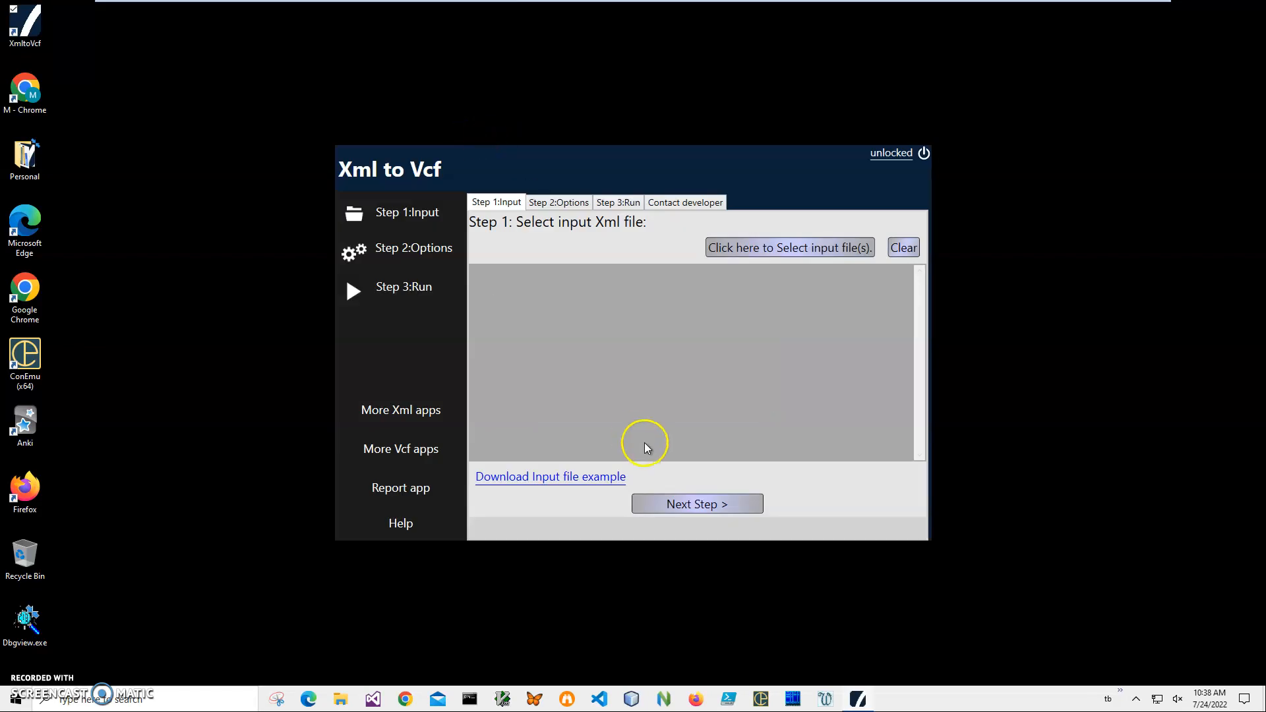
mouse_move(585, 430)
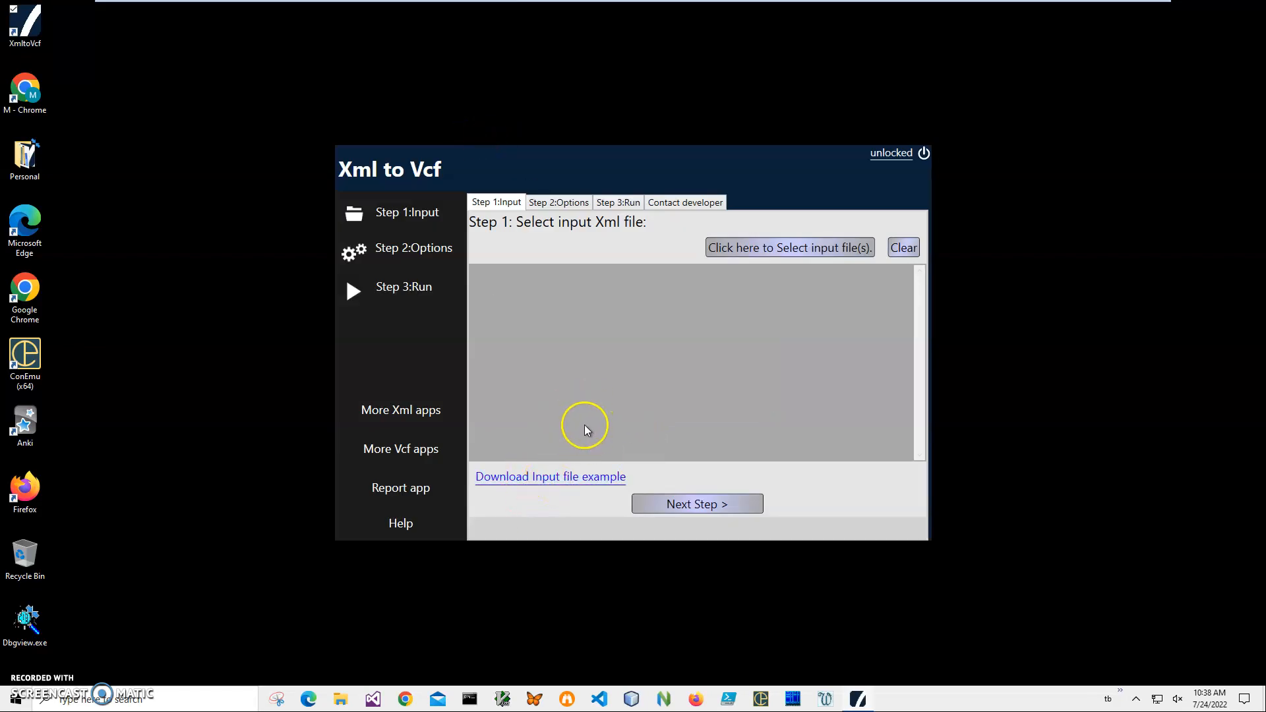
mouse_move(558, 491)
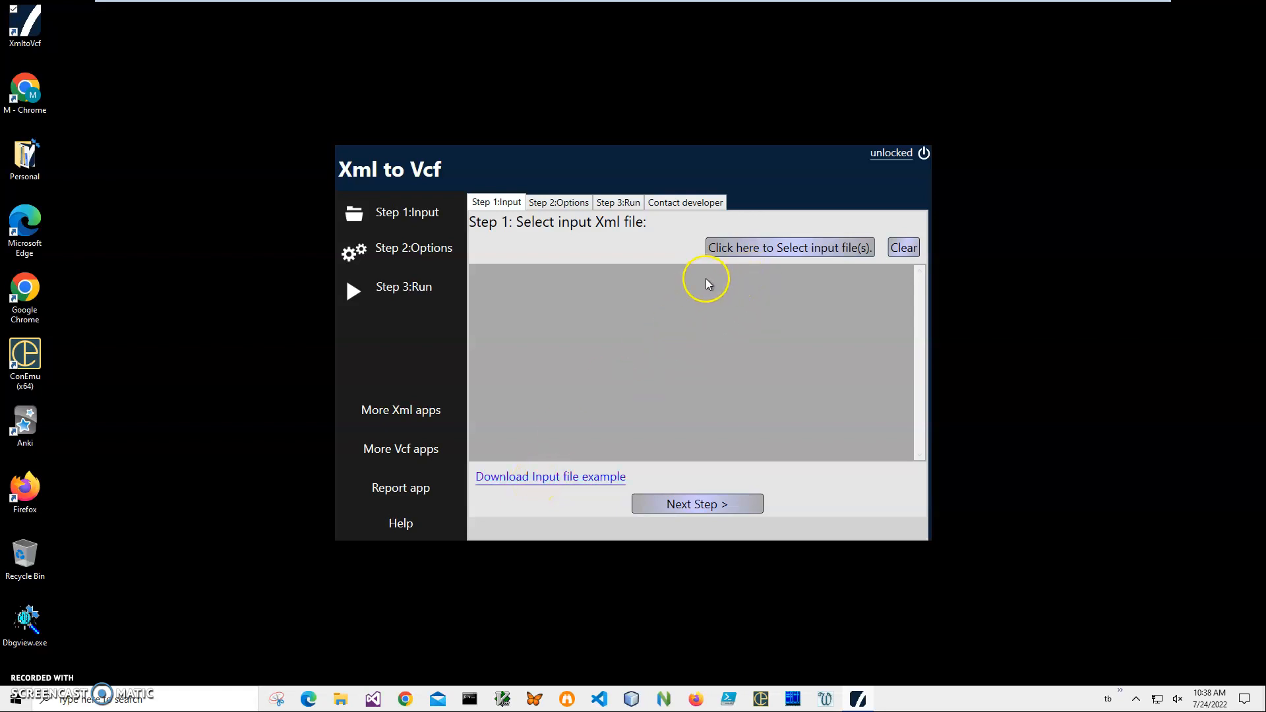
mouse_move(474, 303)
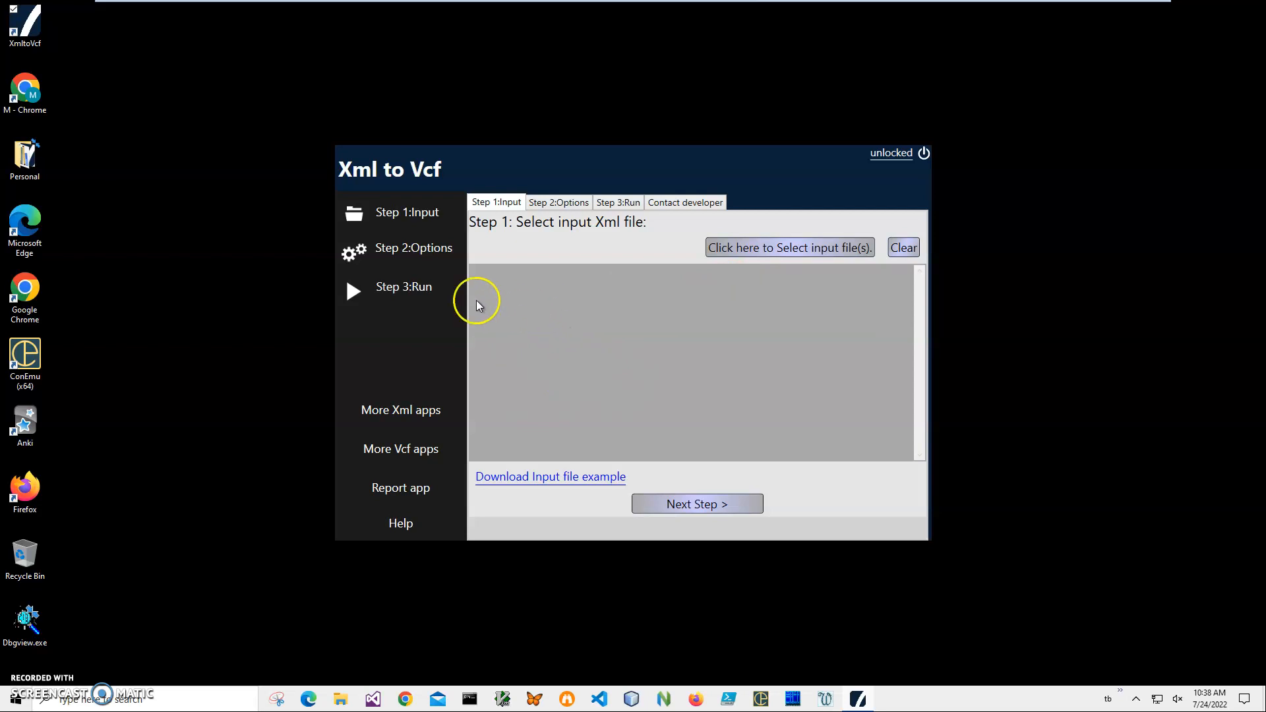
mouse_move(668, 377)
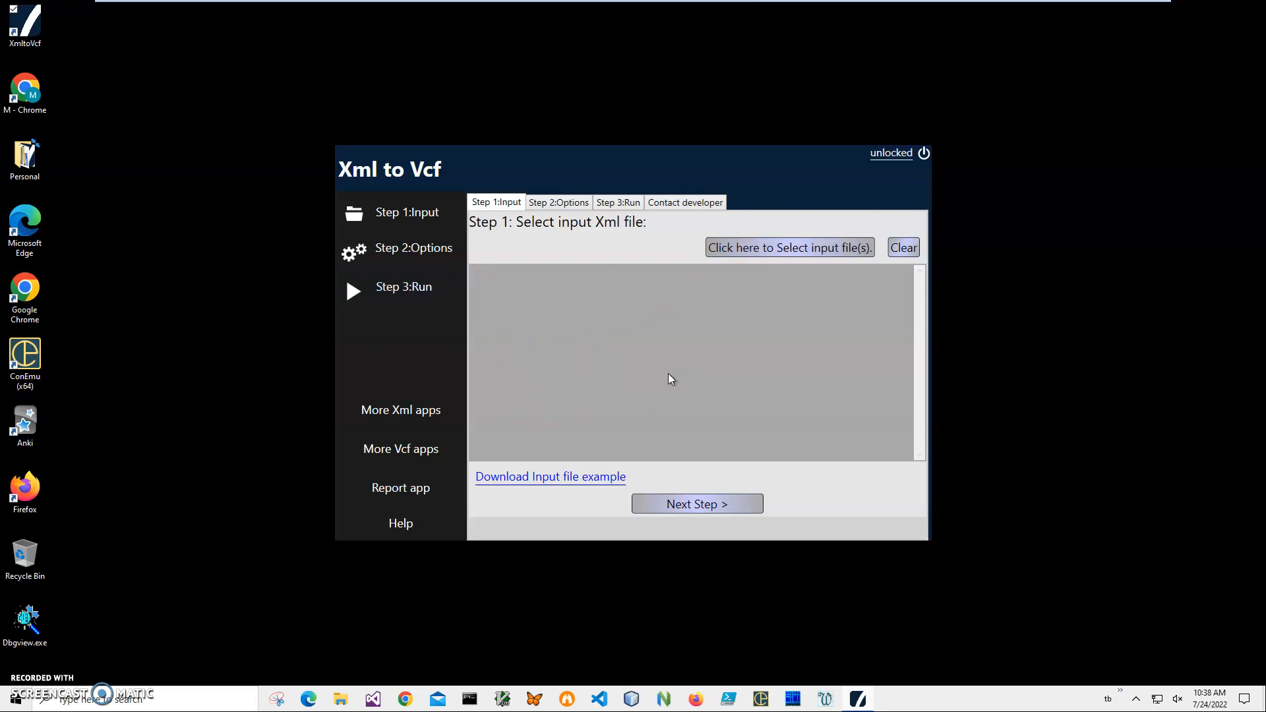
mouse_move(674, 380)
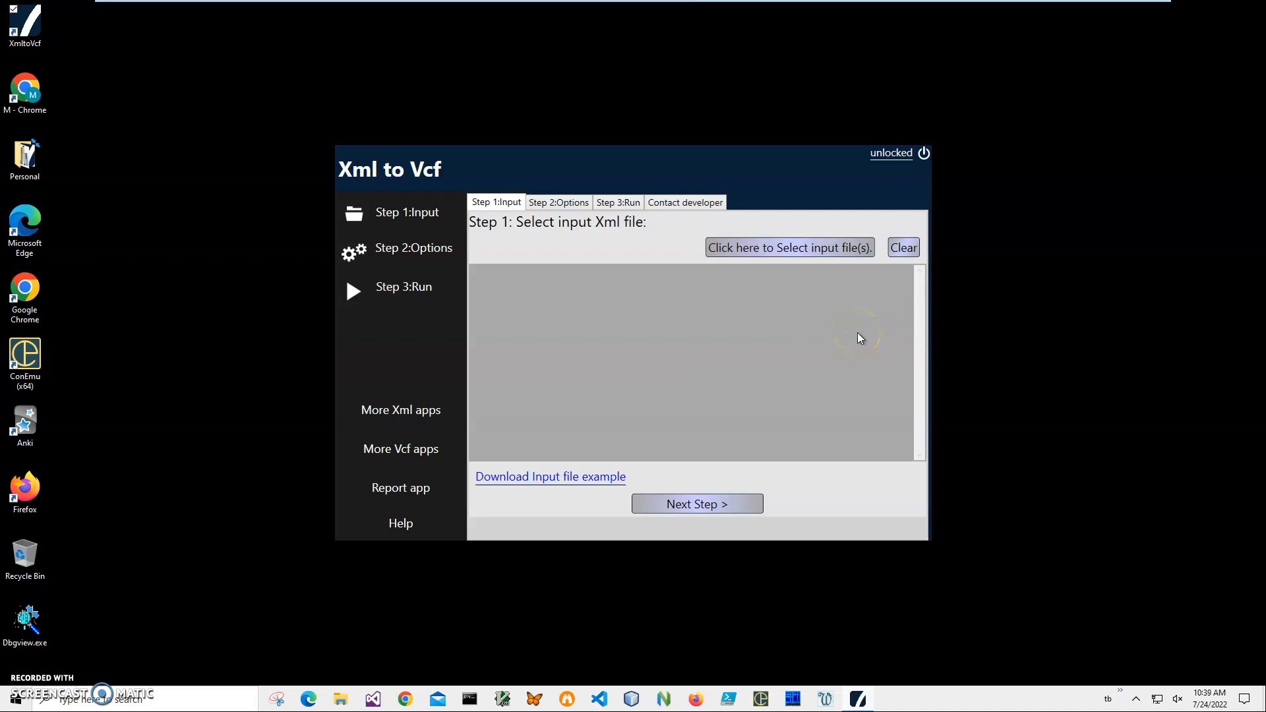
Select MyContactsExample.xml from Documents as the converter's input file
left_click(790, 248)
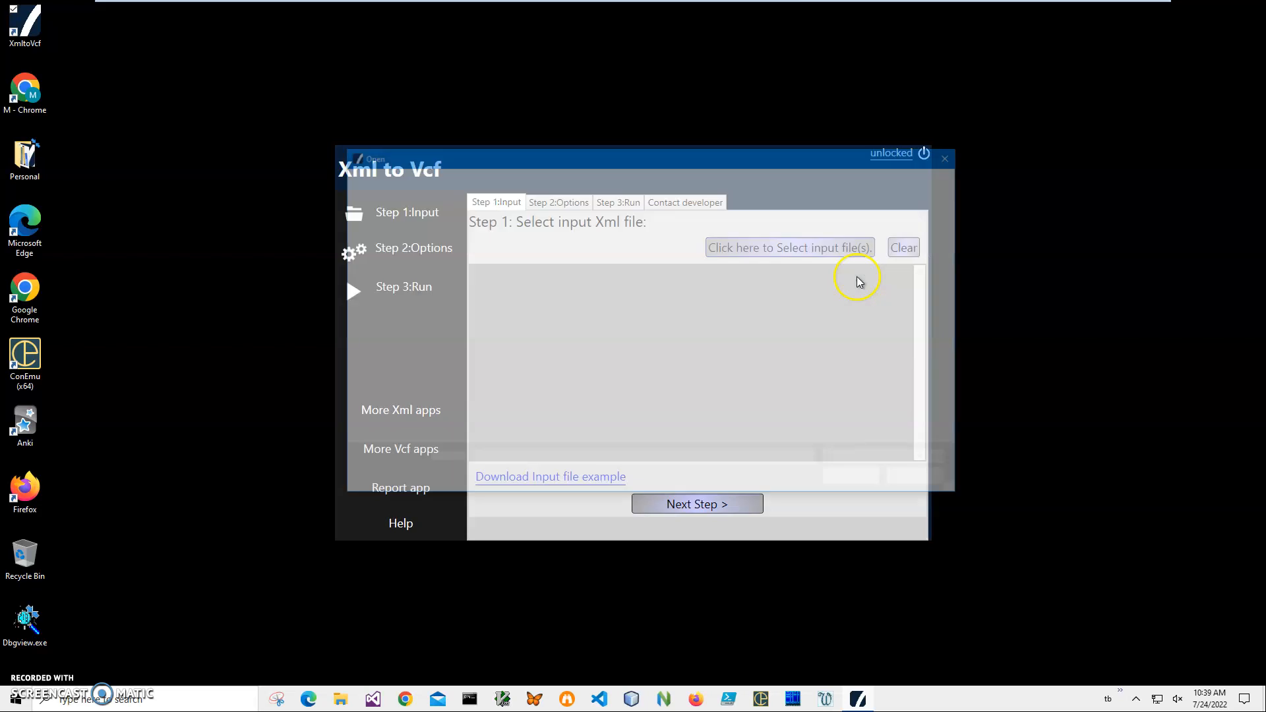
left_click(789, 248)
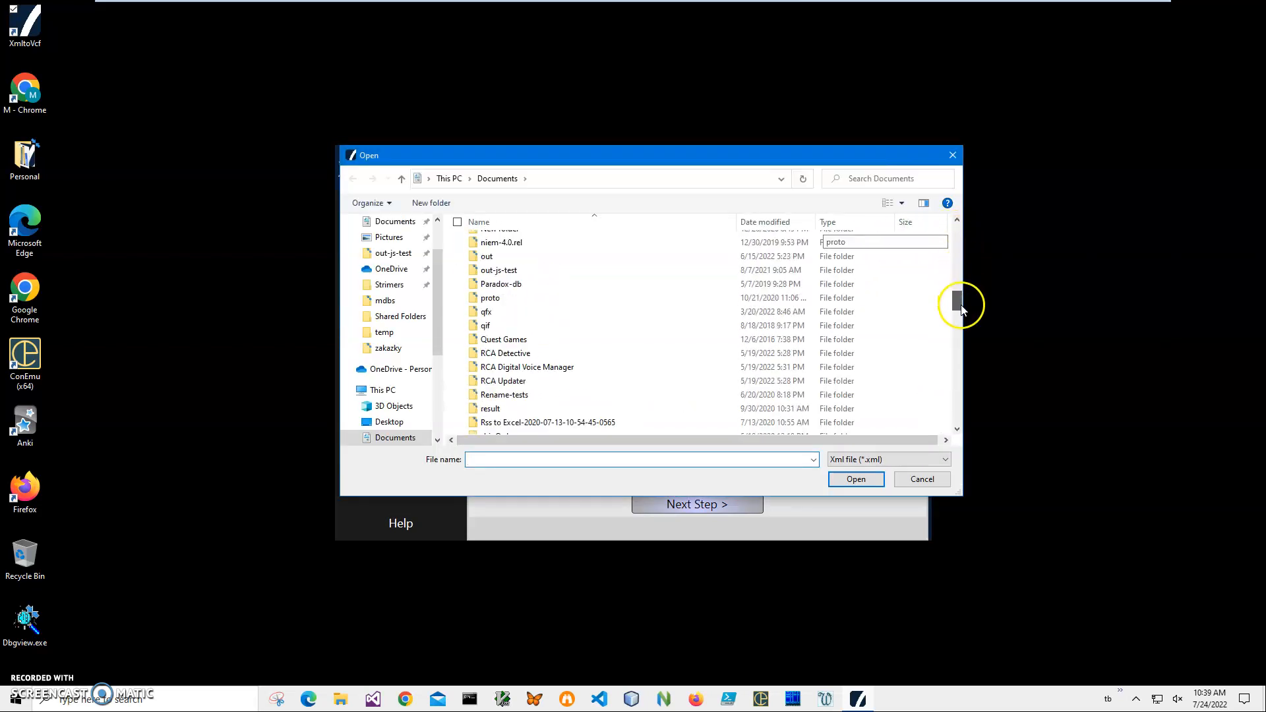
scroll("down", 3)
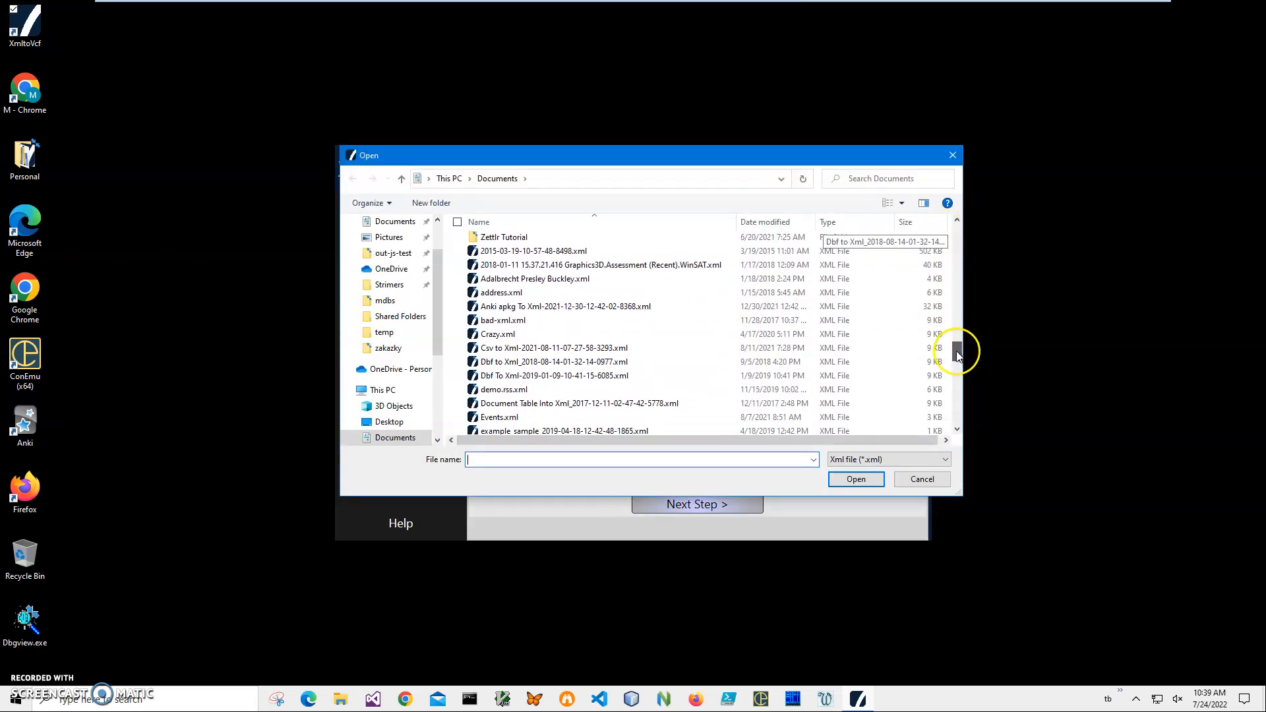
scroll("down", 3)
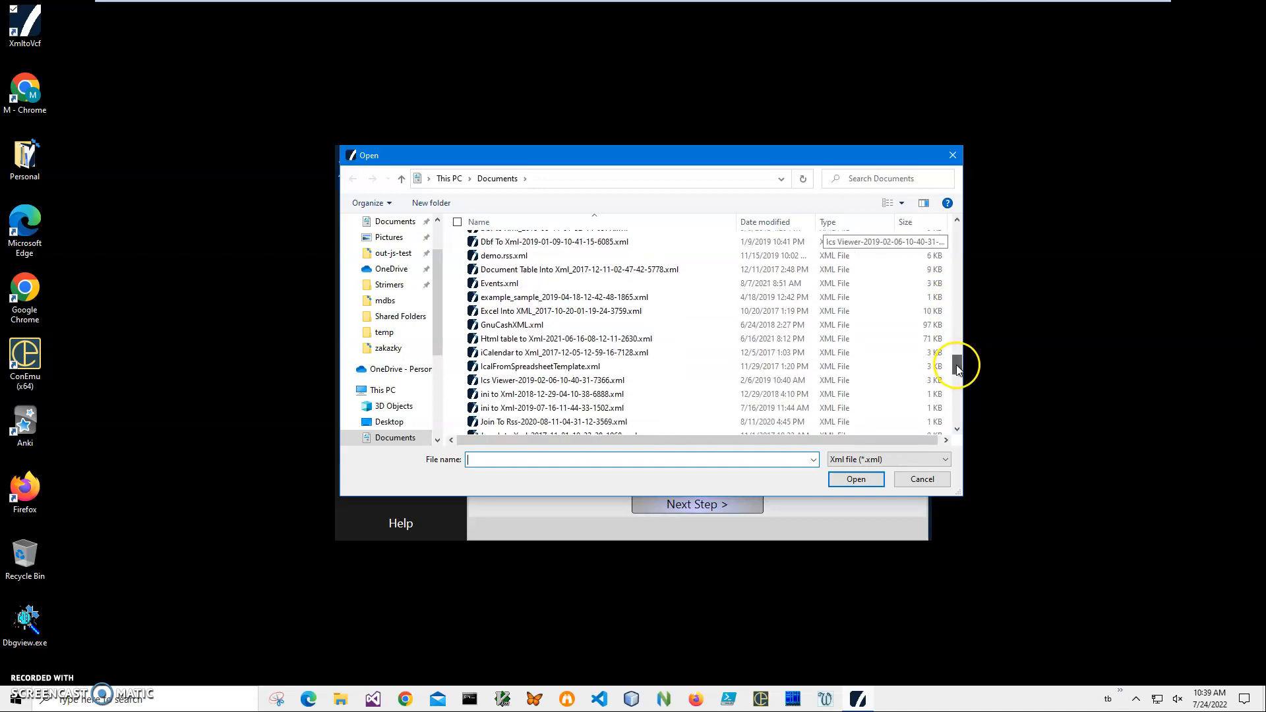
scroll("down", 3)
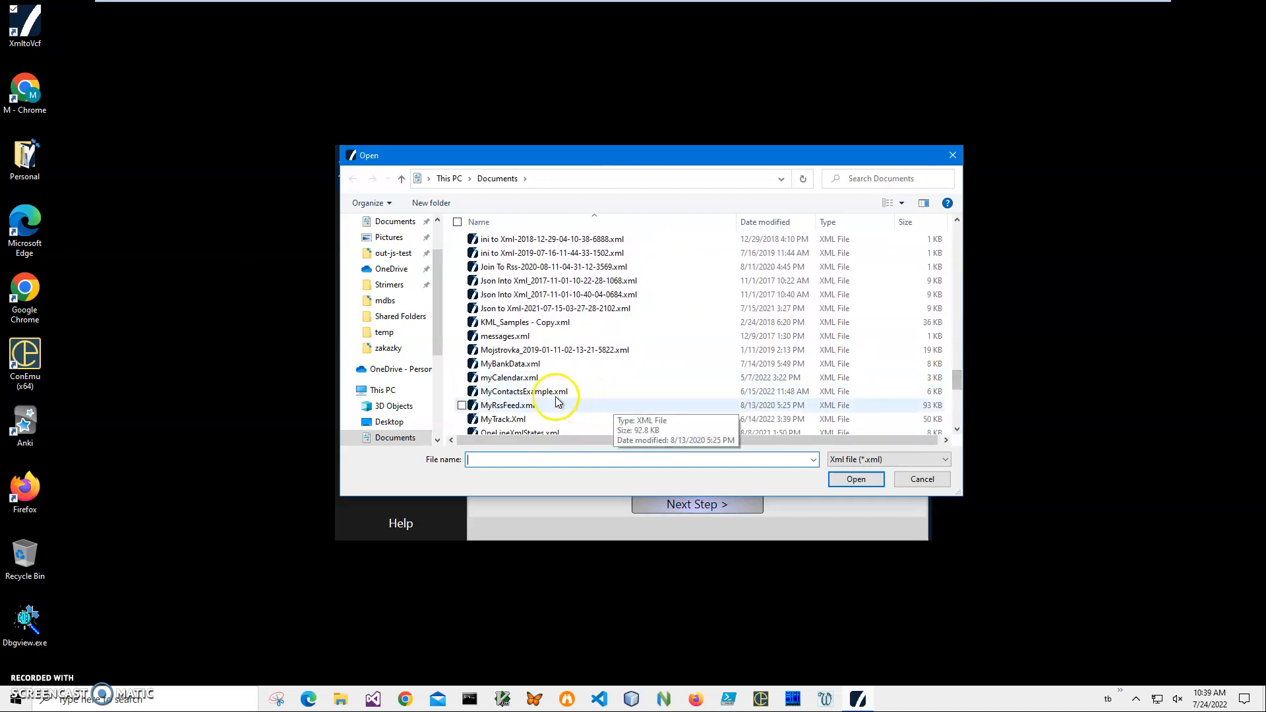
left_click(856, 479)
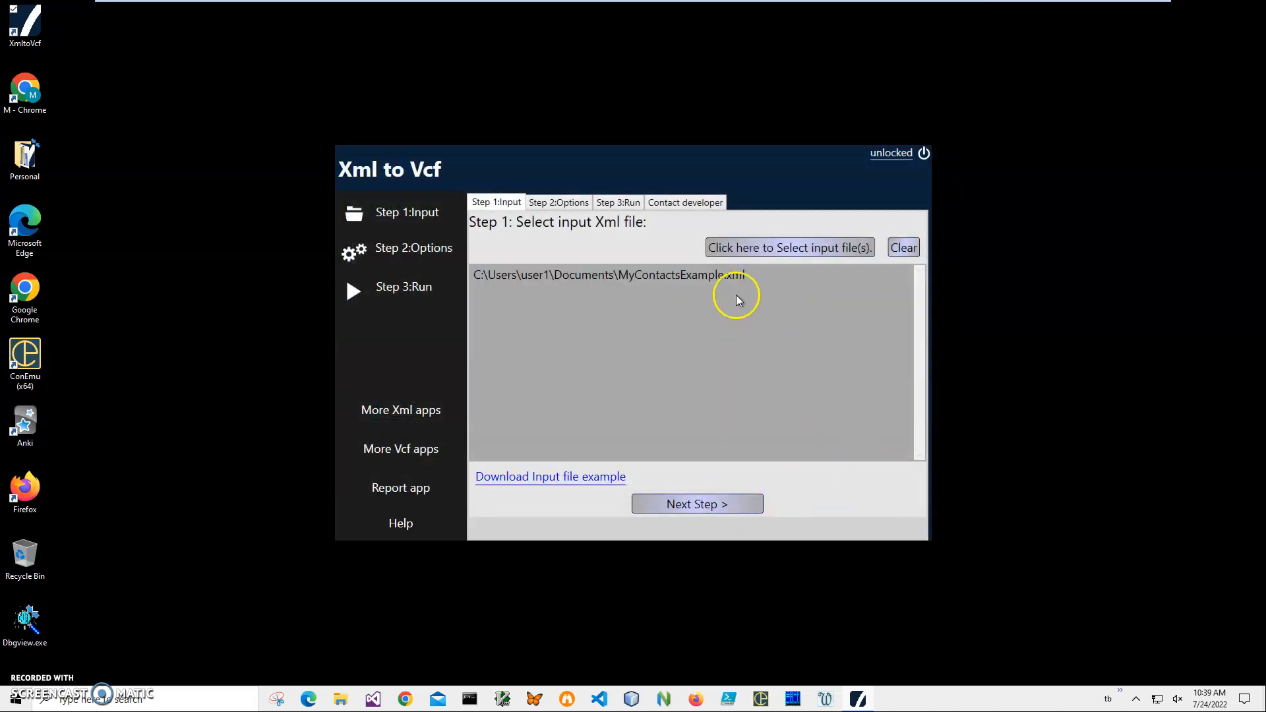
mouse_move(728, 320)
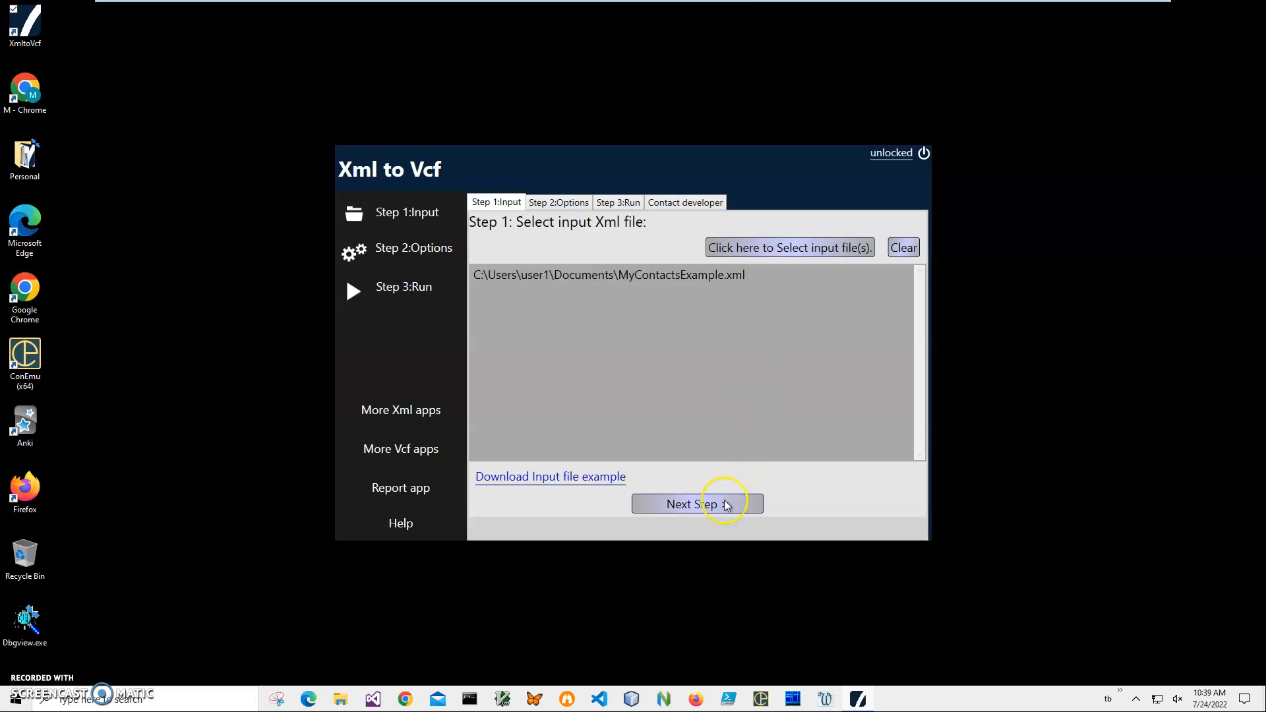
Advance to Step 2 options and choose 'One file: all records into one file' output
left_click(696, 503)
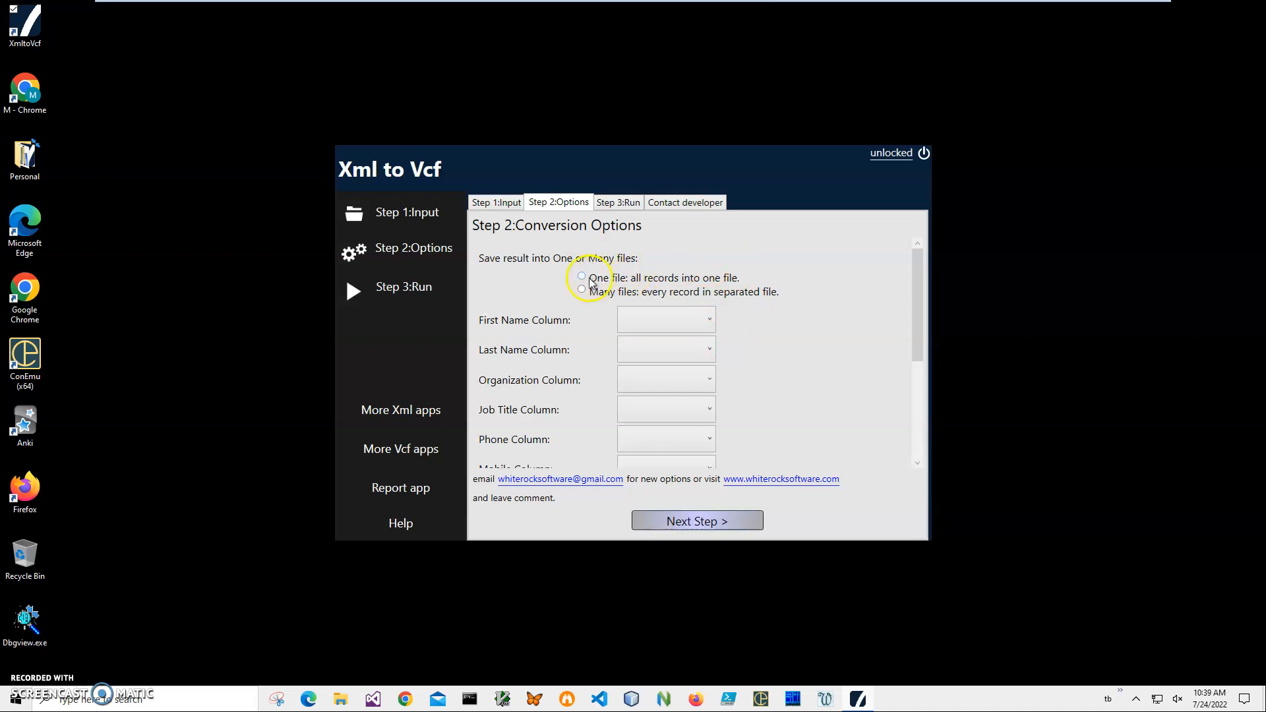
left_click(580, 289)
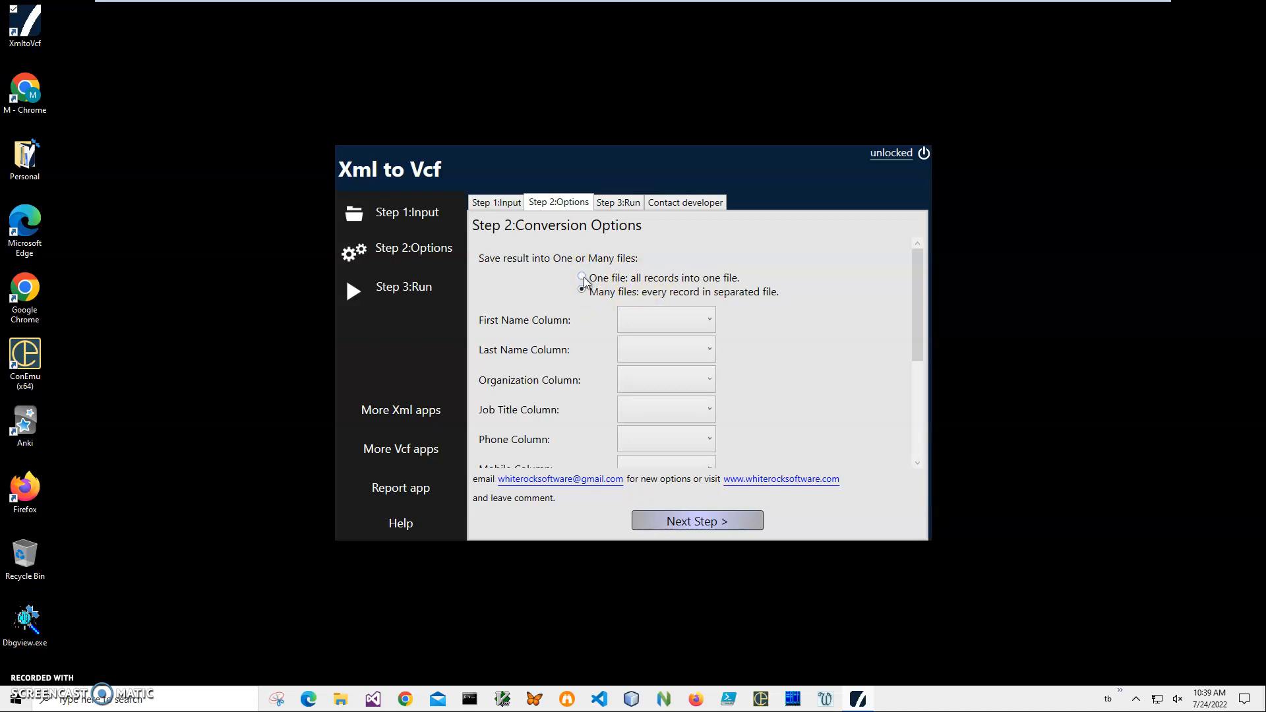
left_click(583, 277)
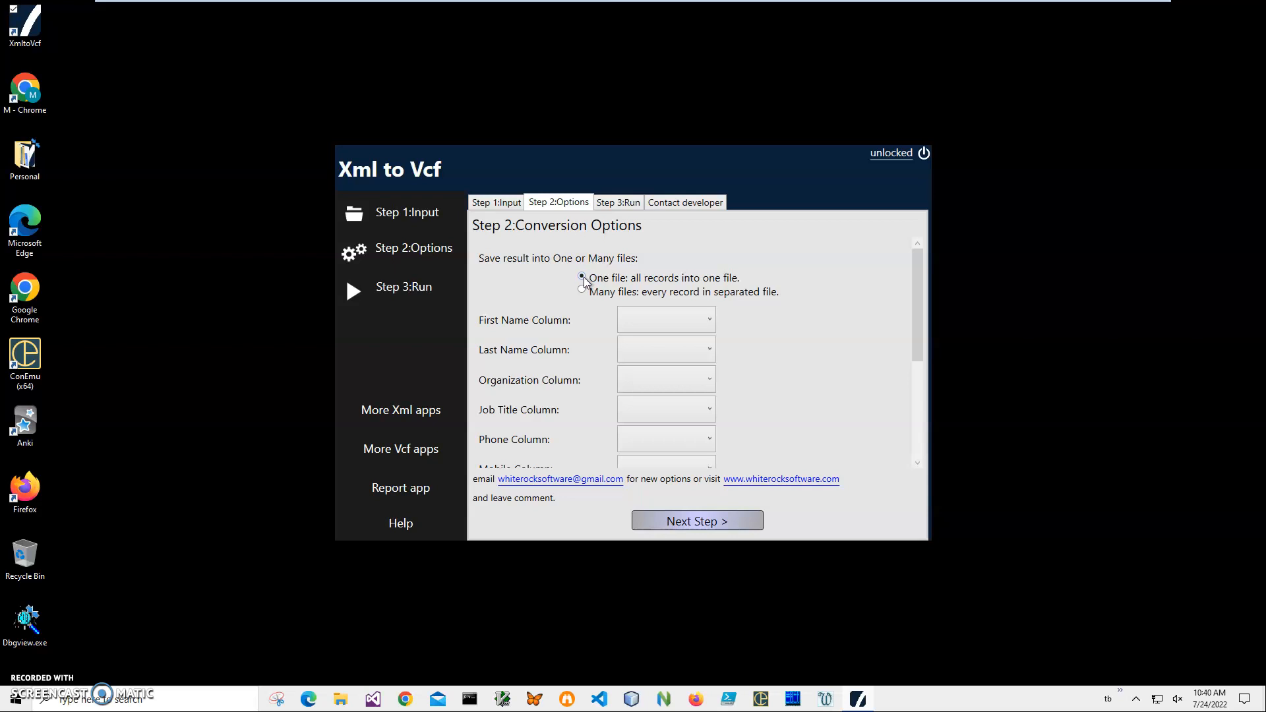
left_click(581, 277)
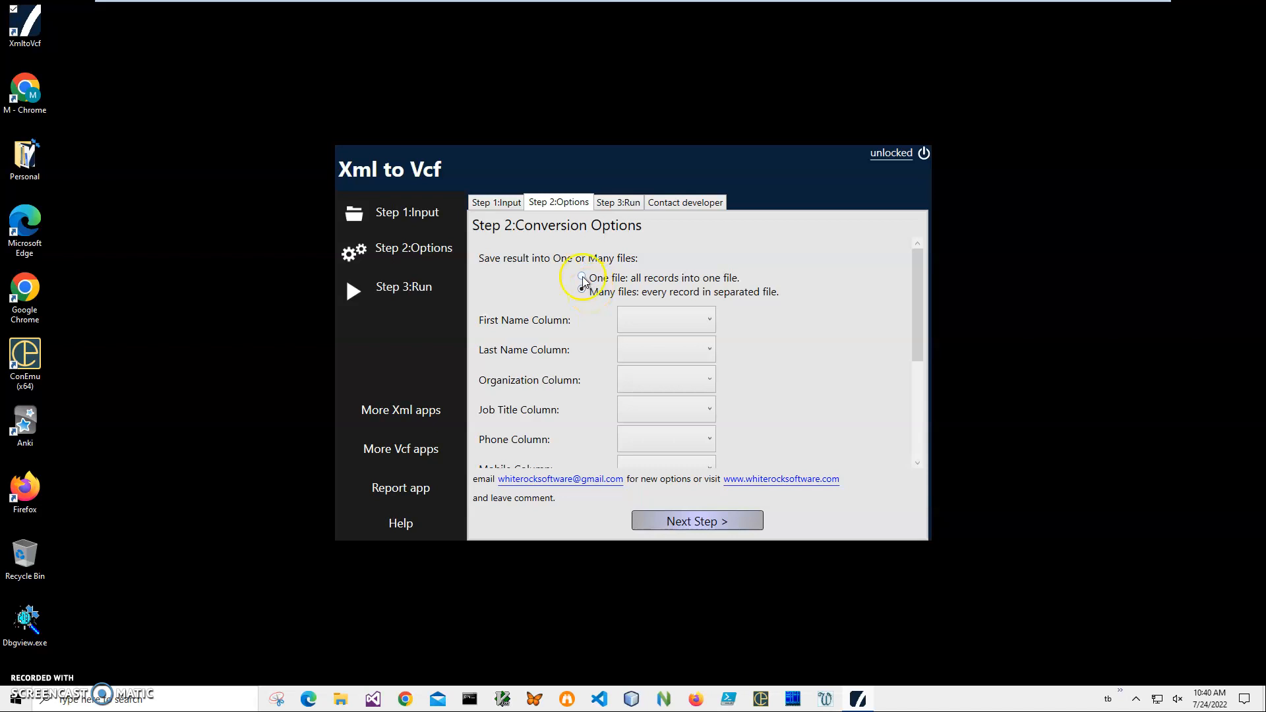
left_click(582, 277)
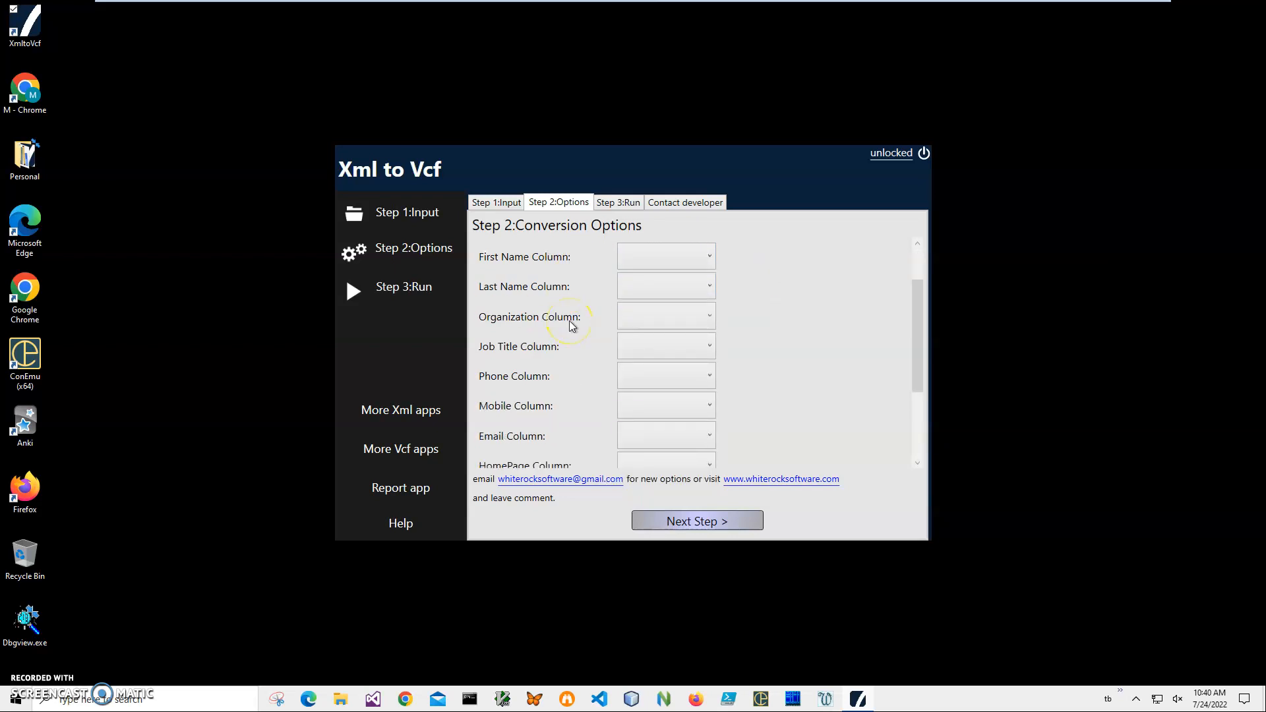
mouse_move(514, 432)
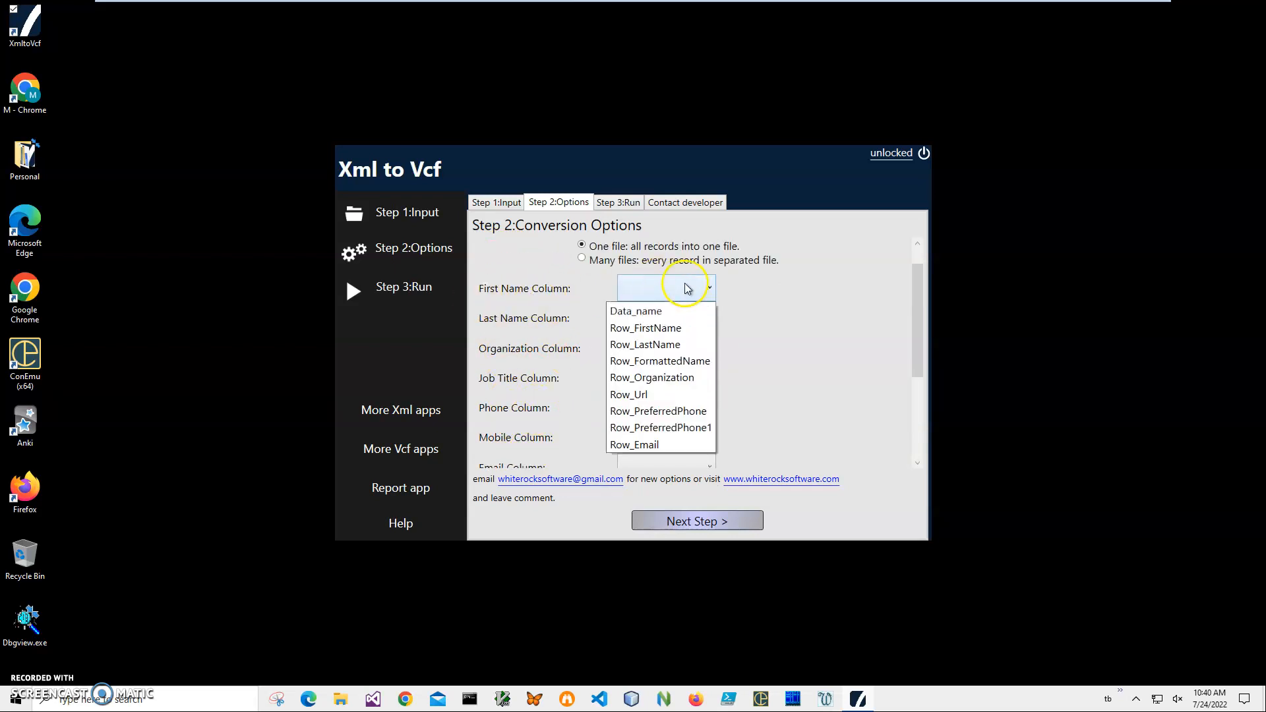
mouse_move(664, 345)
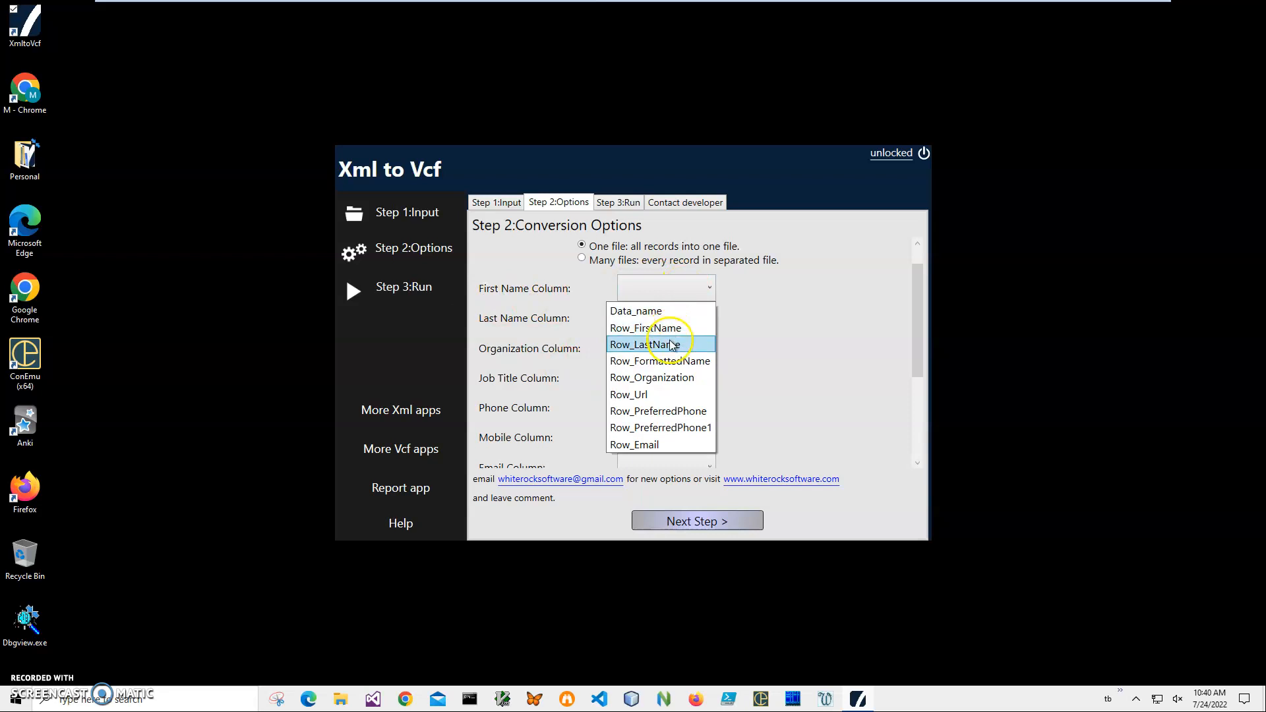
mouse_move(669, 340)
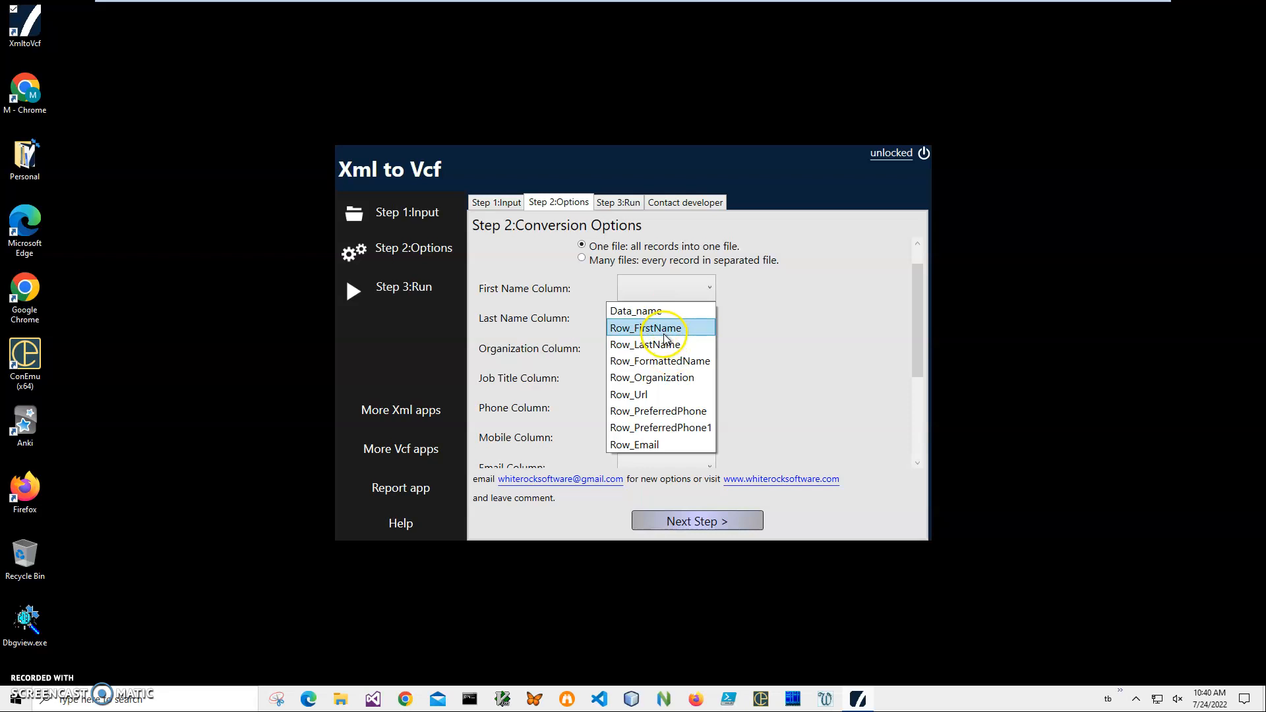
mouse_move(657, 360)
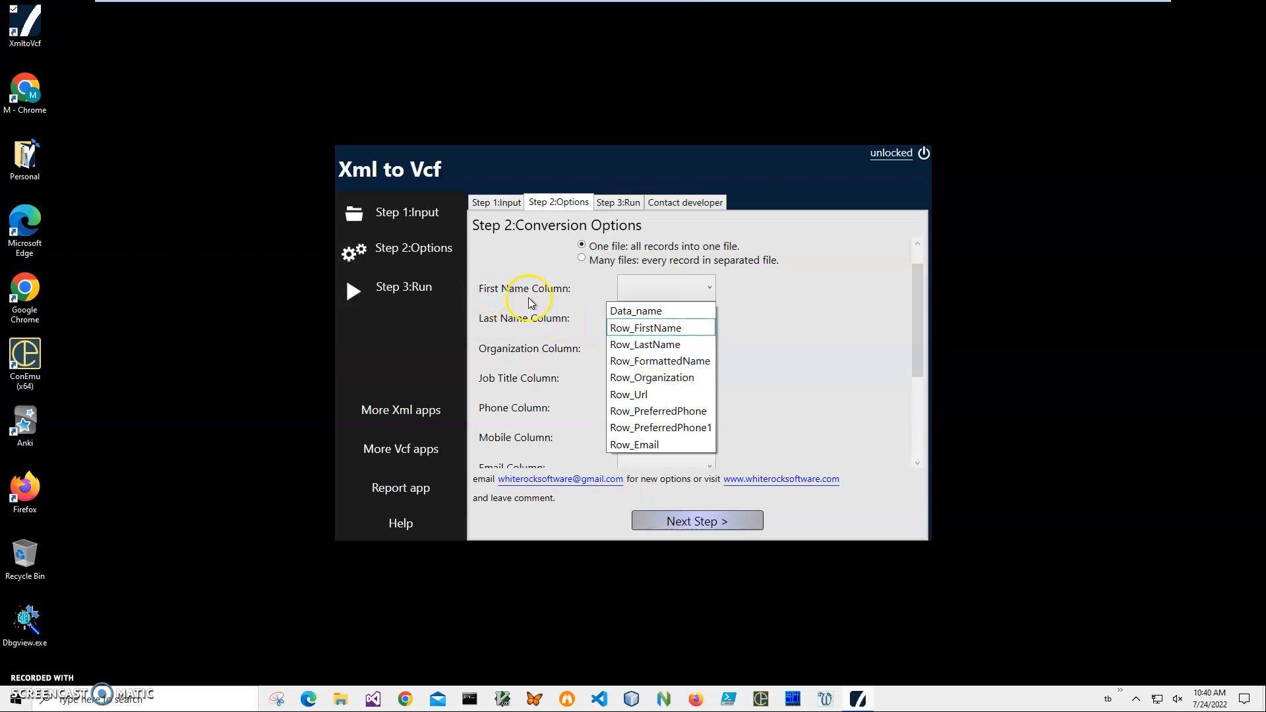
Map First Name, Last Name and Organization to Row_FirstName, Row_LastName and the organization column
left_click(645, 327)
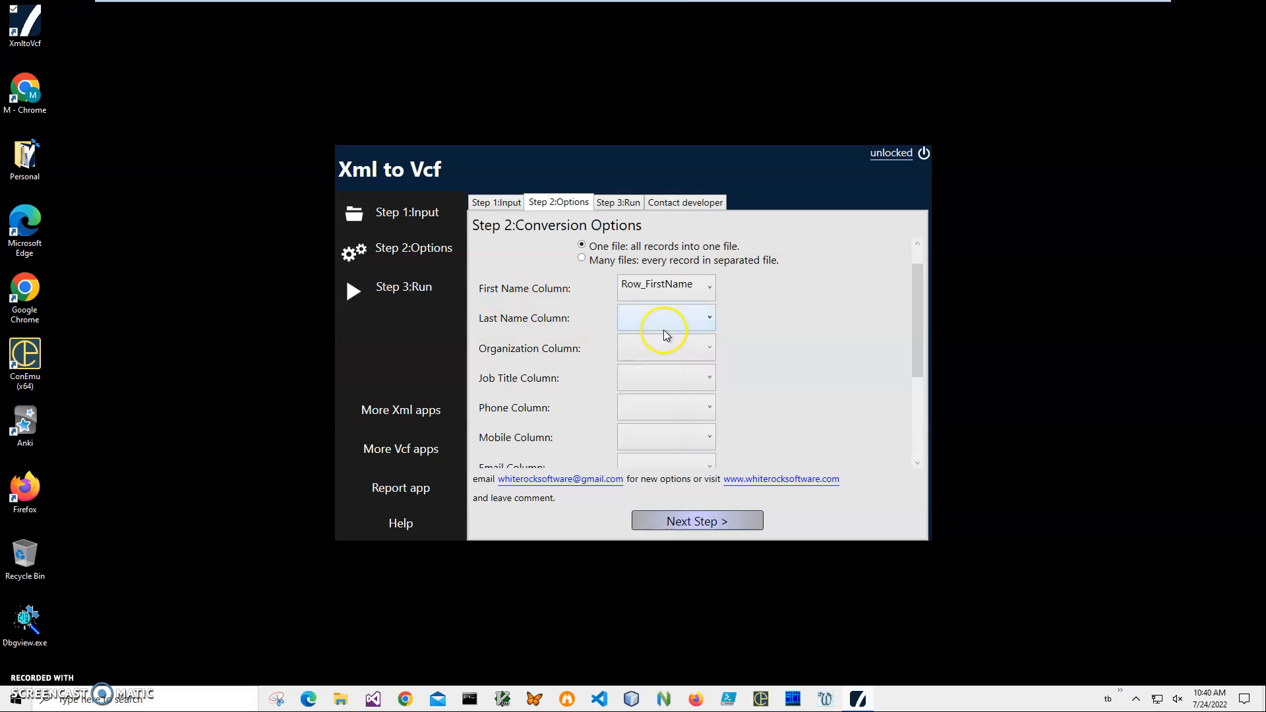
mouse_move(594, 330)
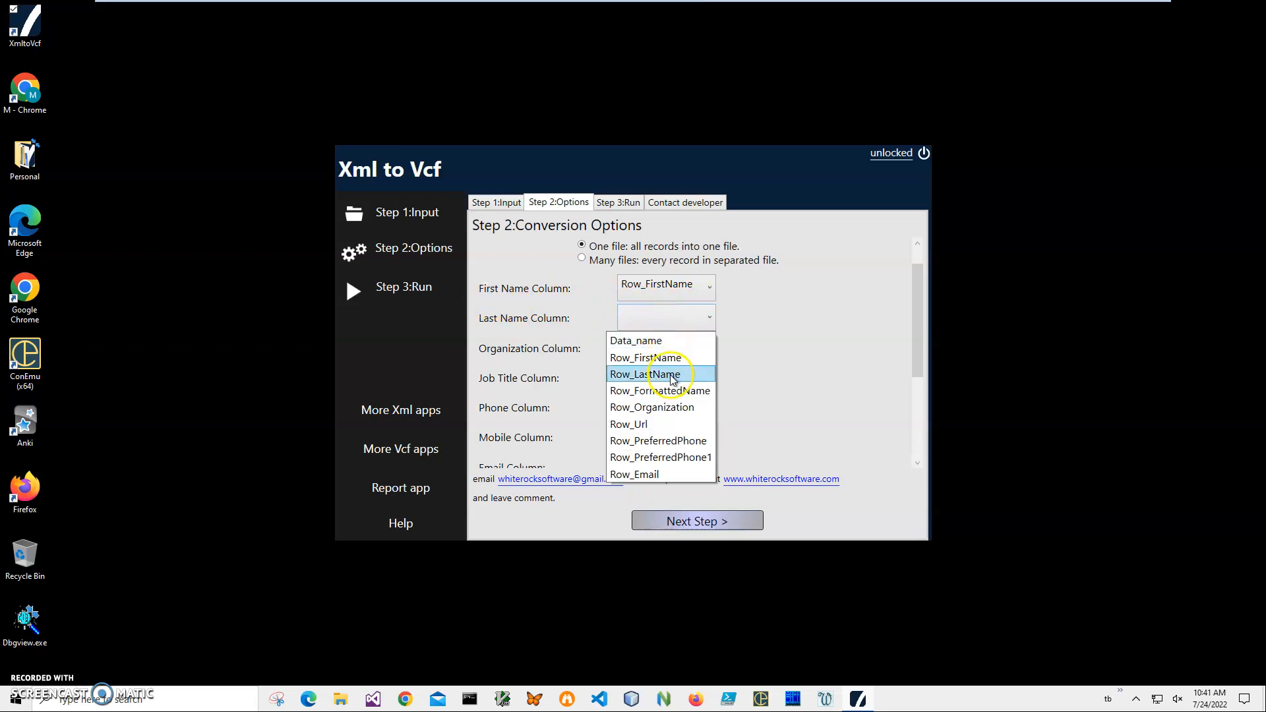
left_click(644, 375)
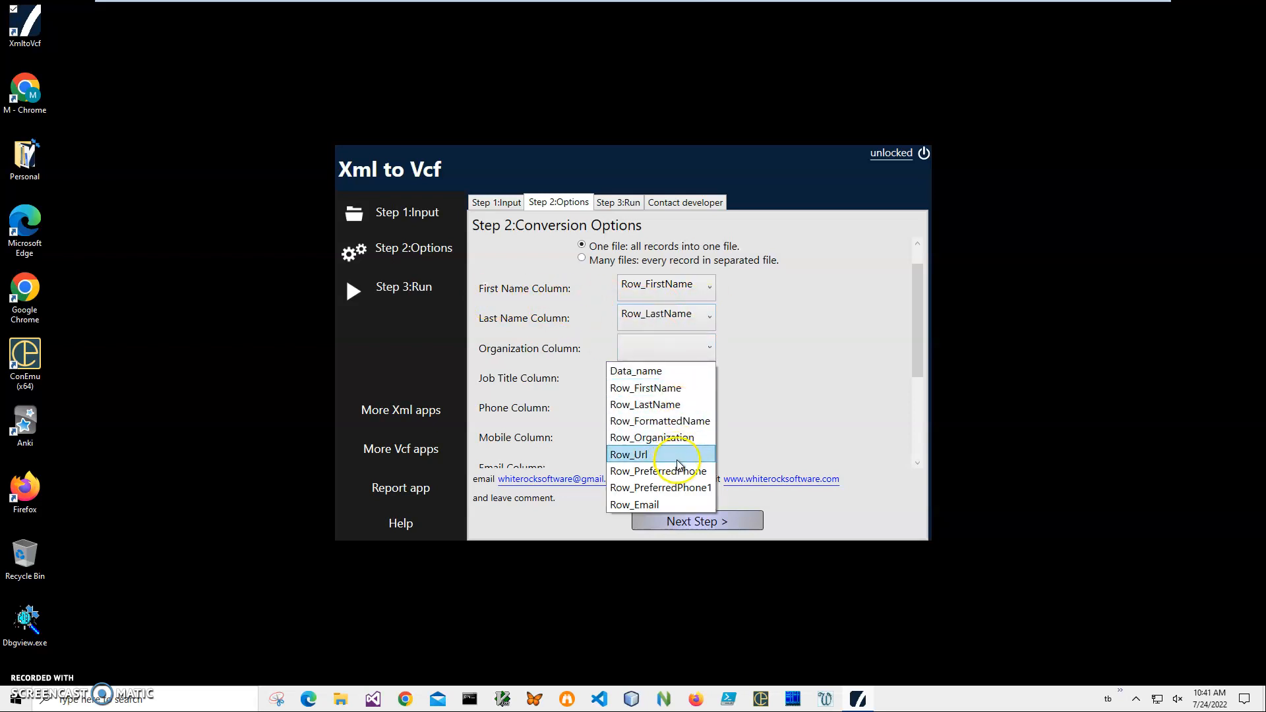
left_click(651, 436)
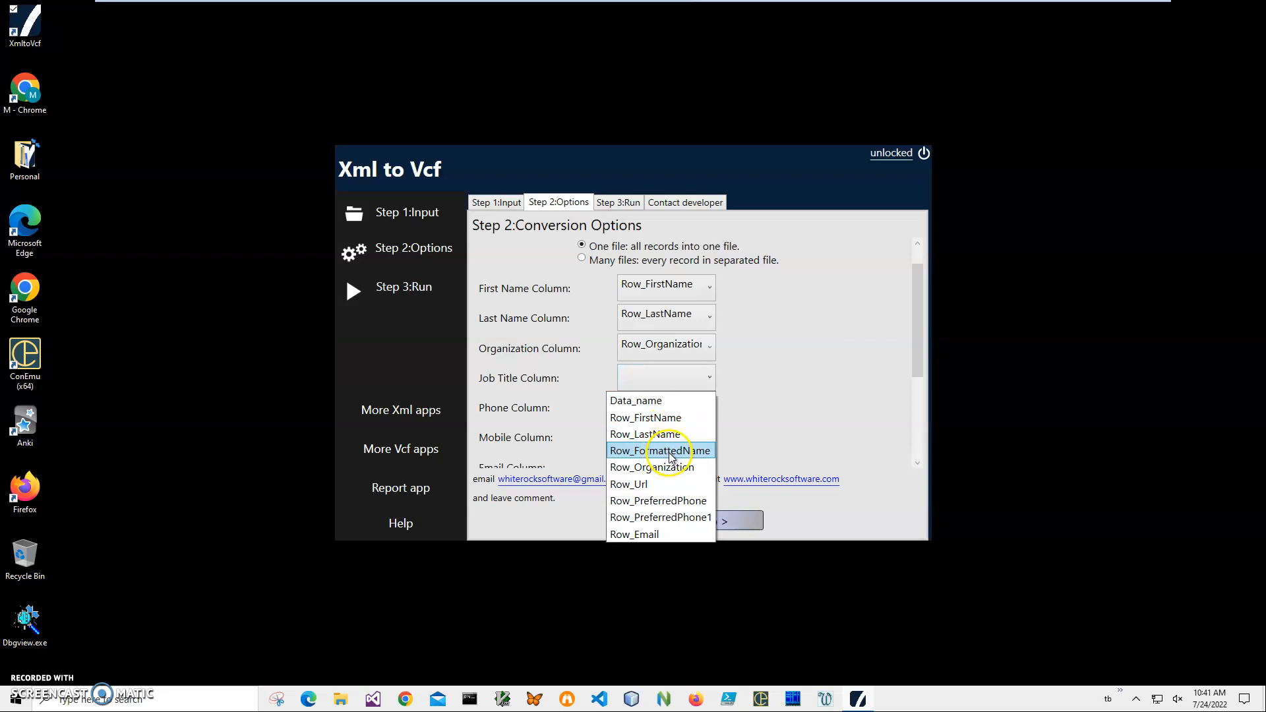
mouse_move(670, 467)
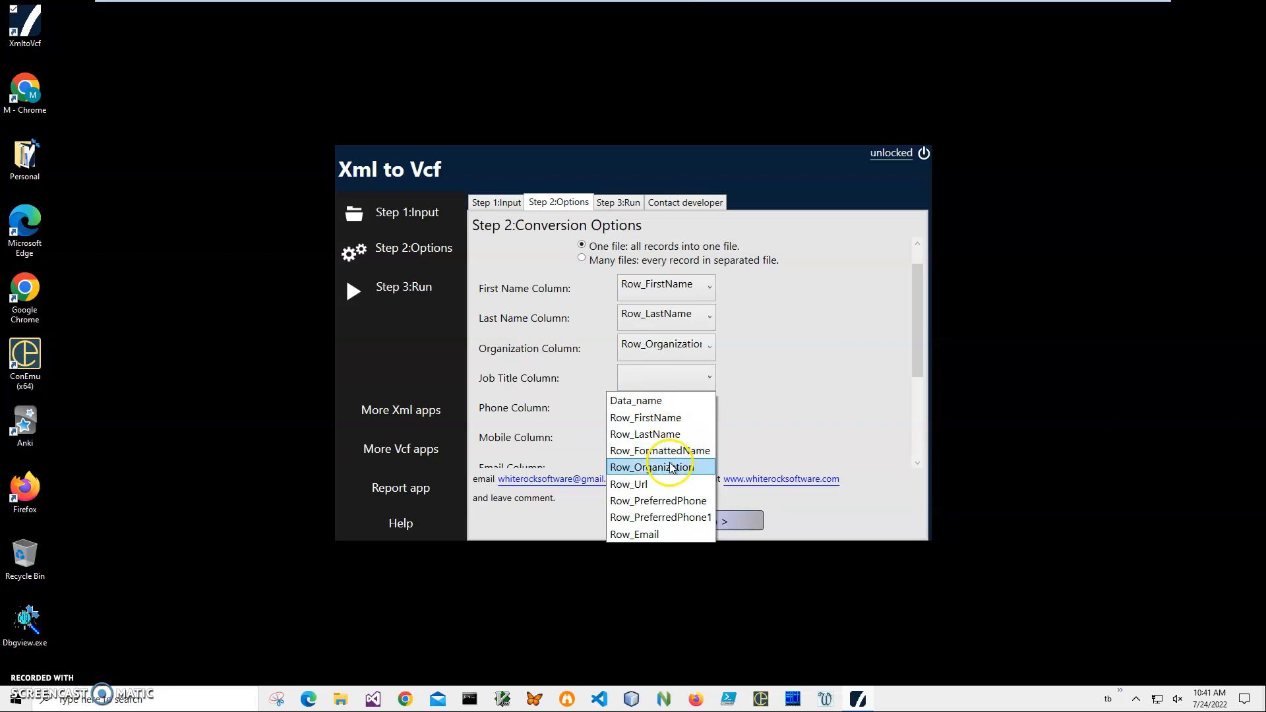
mouse_move(675, 435)
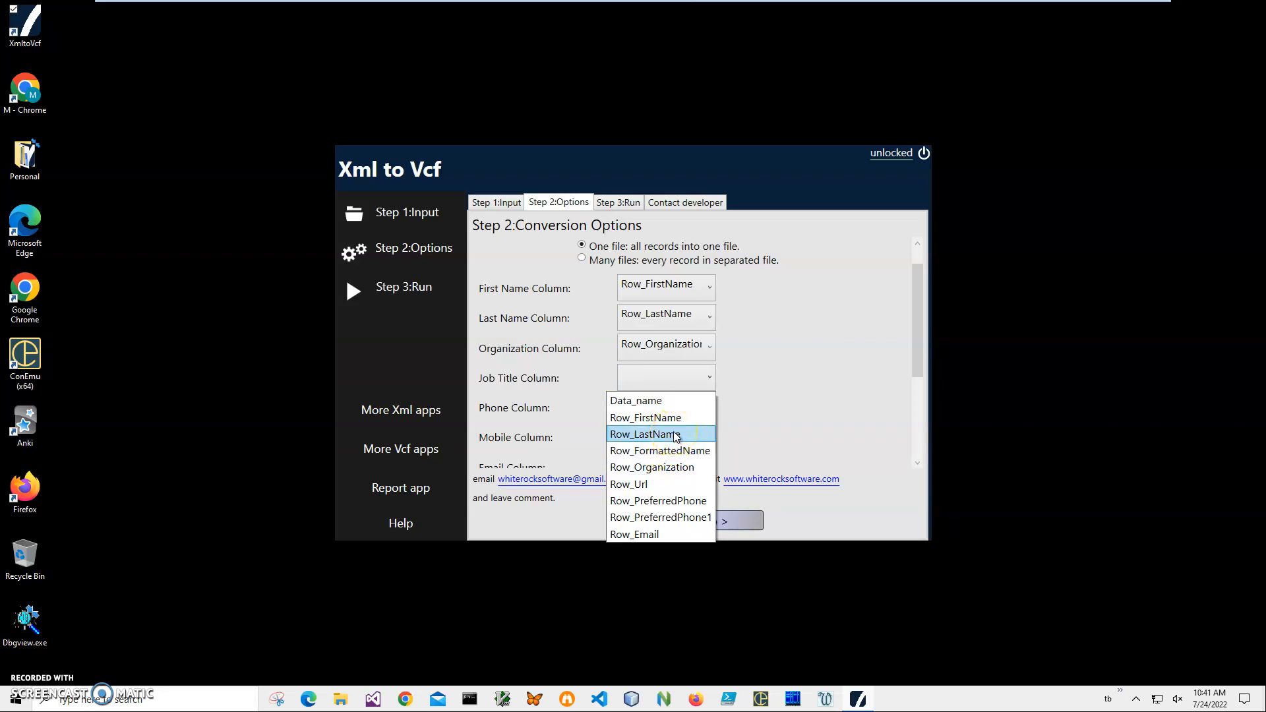
mouse_move(683, 422)
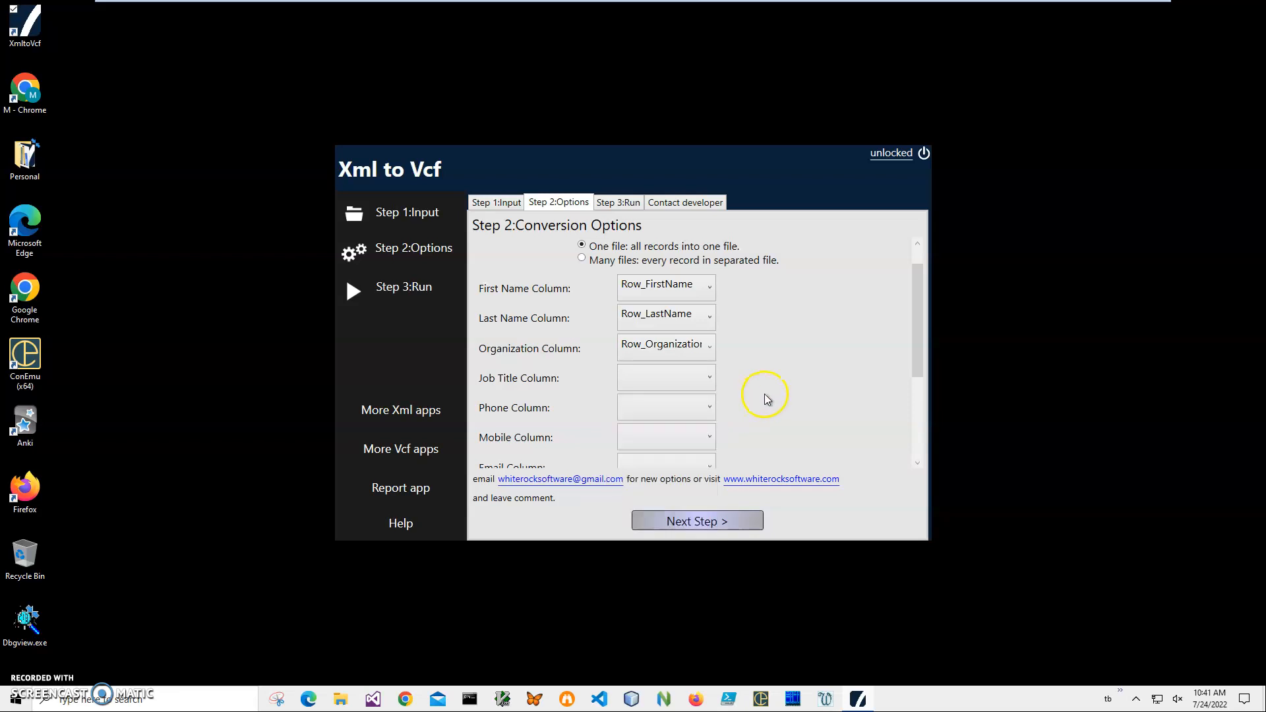
Map Phone/Mobile to Row_PreferredPhone, Email to Row_Email and HomePage to Row_Url
scroll("down", 3)
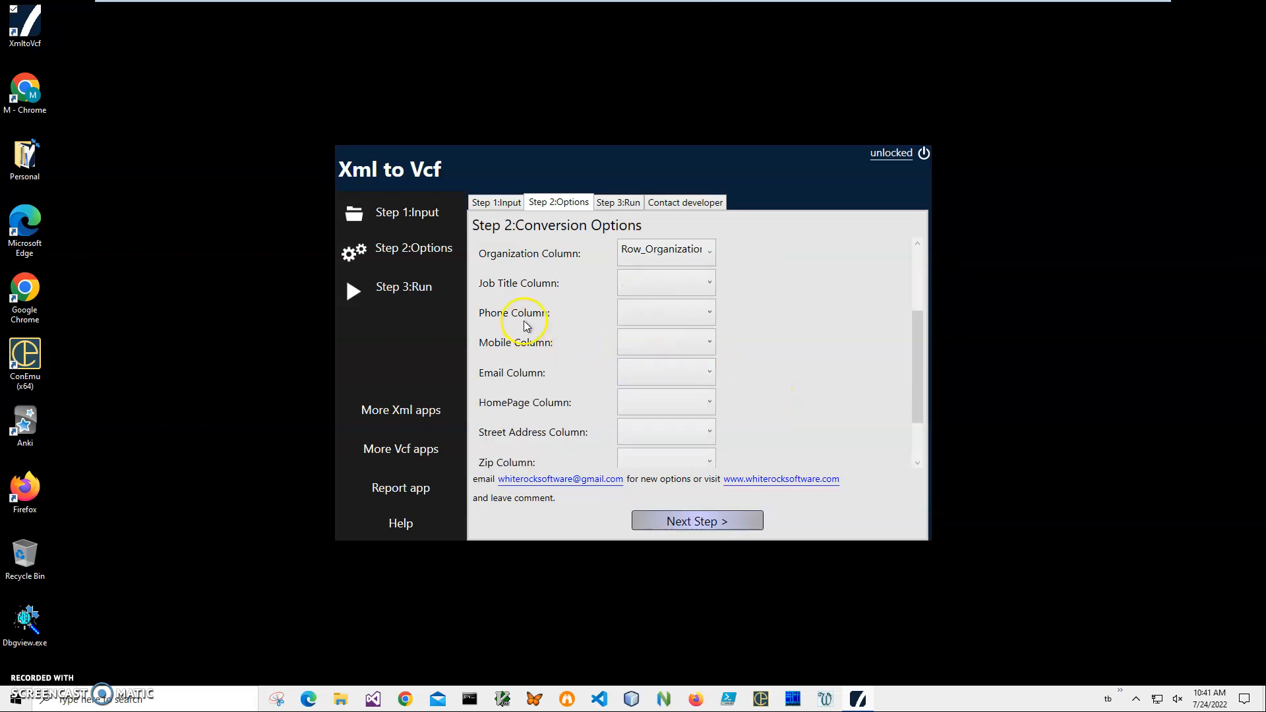
left_click(664, 311)
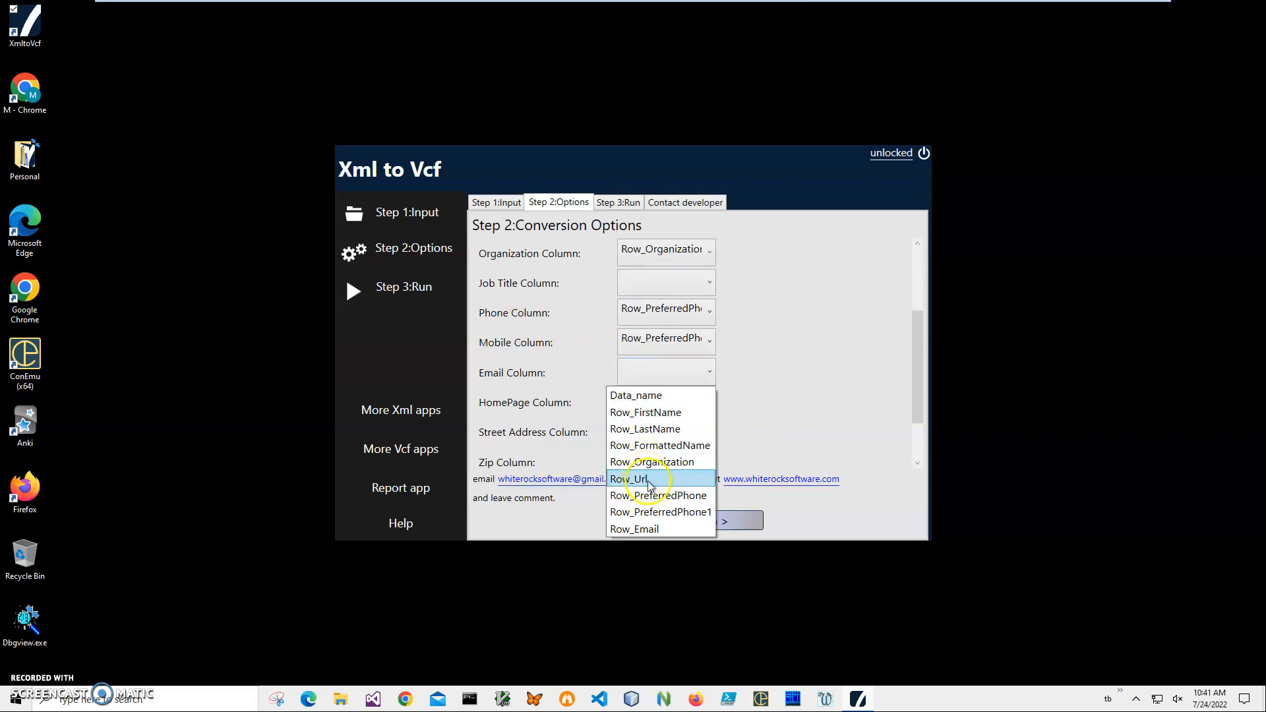
left_click(633, 529)
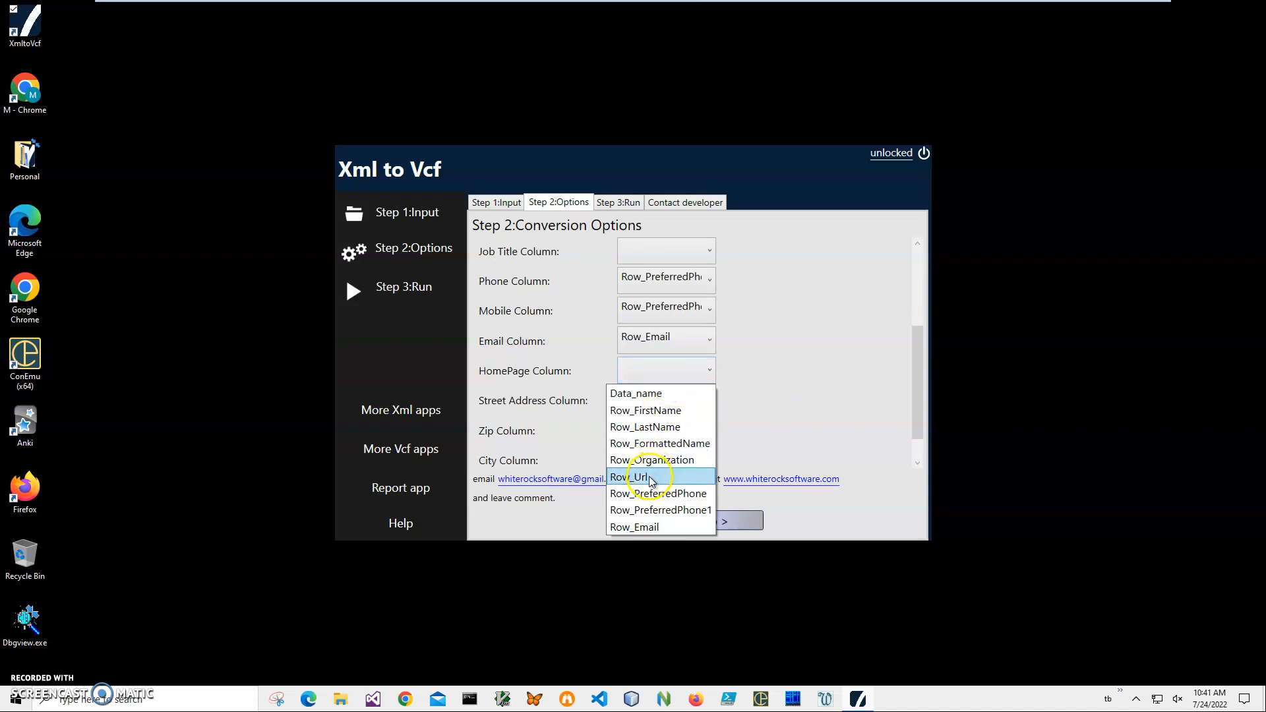
left_click(642, 476)
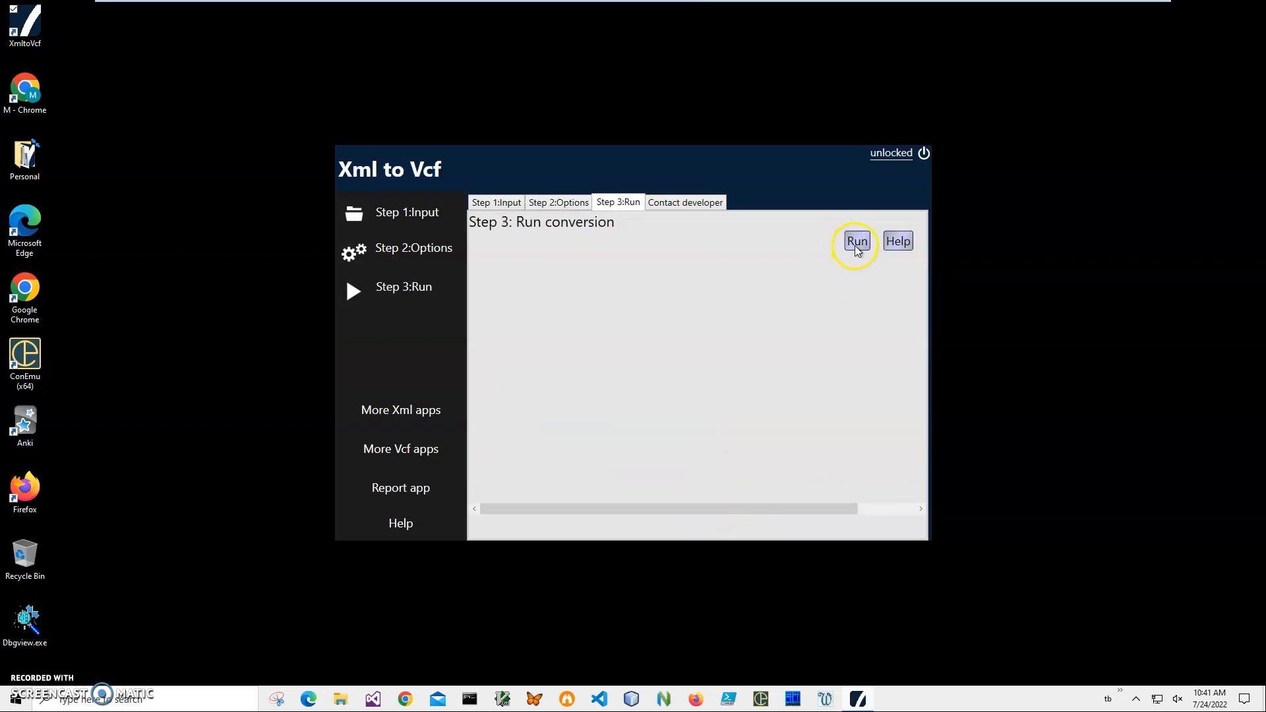
Run the conversion and save the output in Documents as MyOrg.vcf
left_click(858, 240)
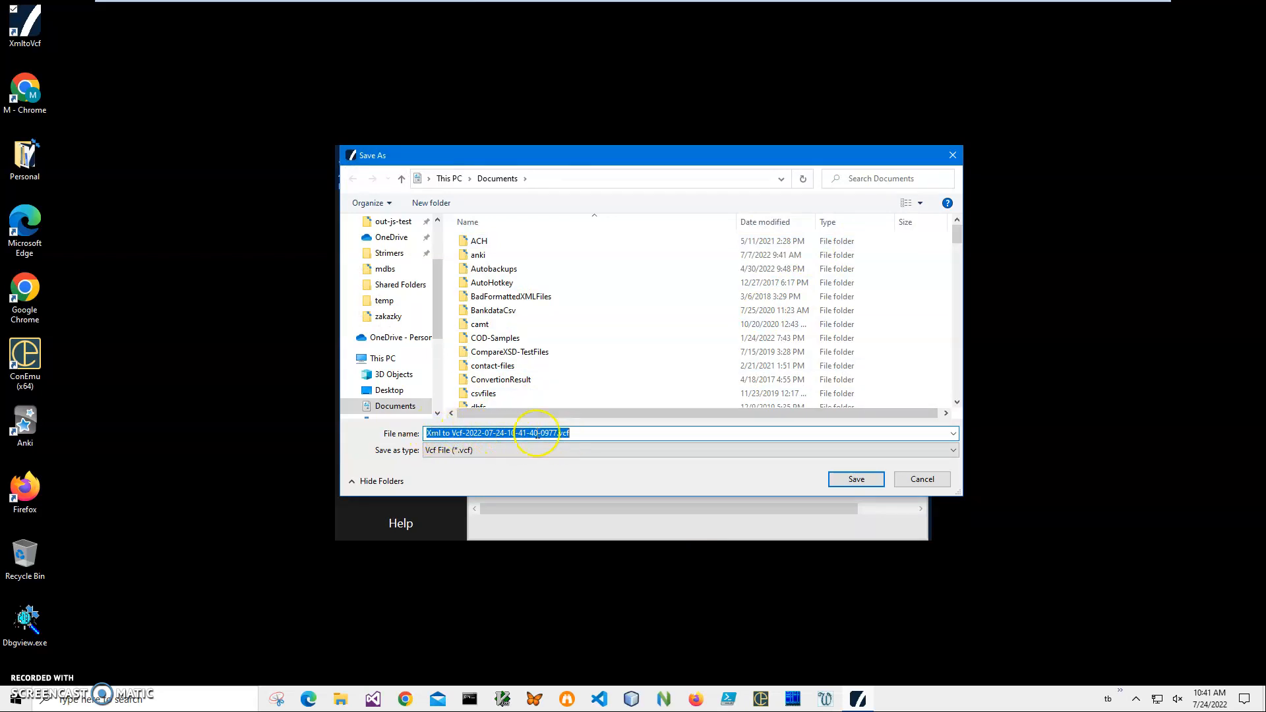
left_click(591, 432)
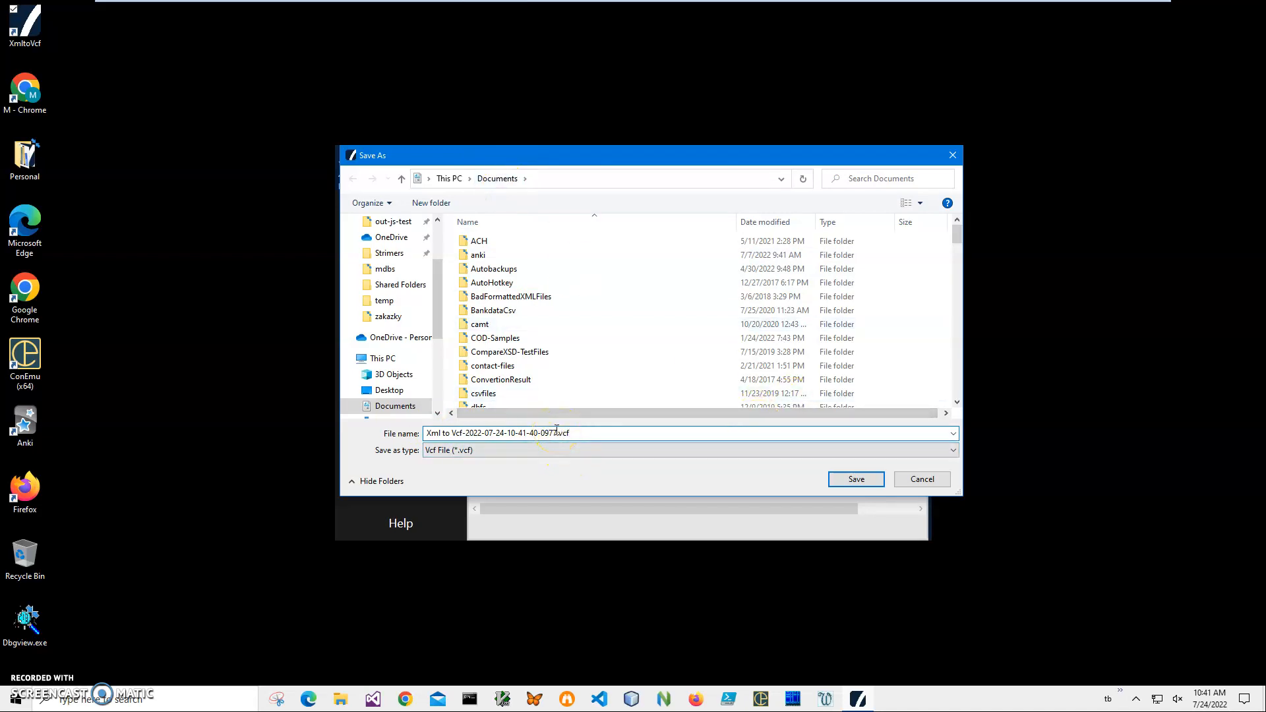
double_click(495, 432)
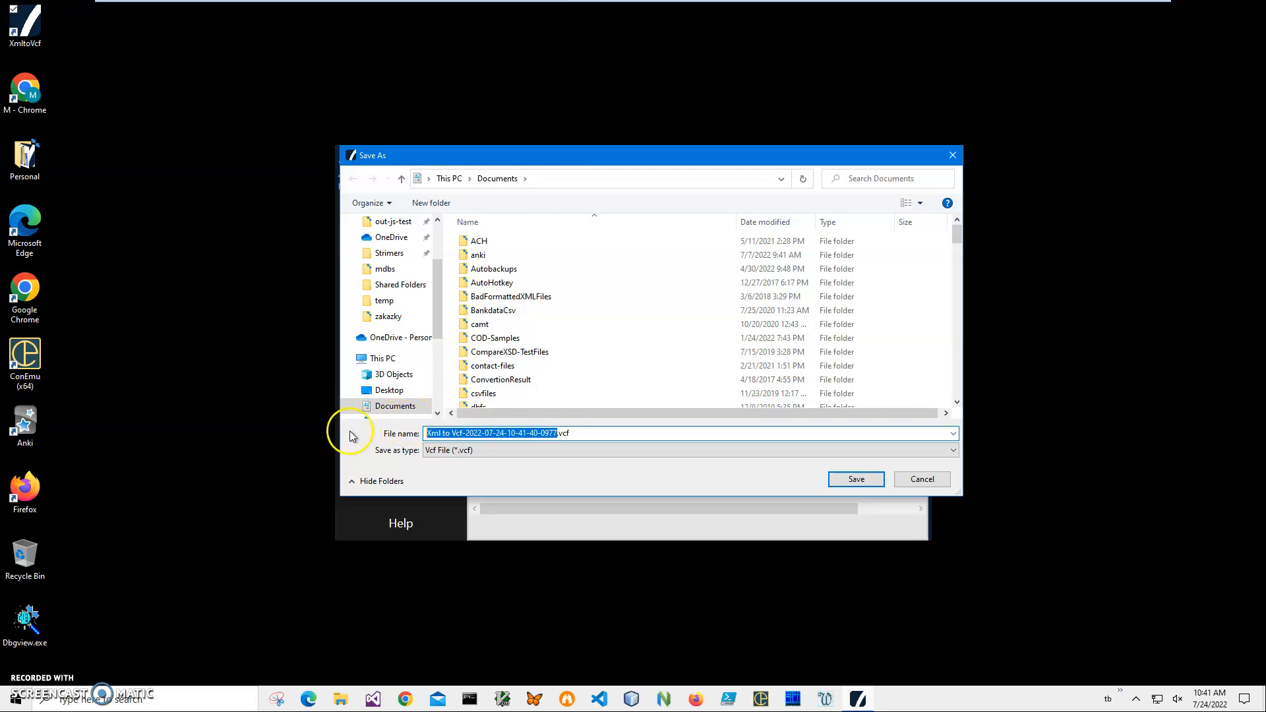
type("<yOrg.vcf")
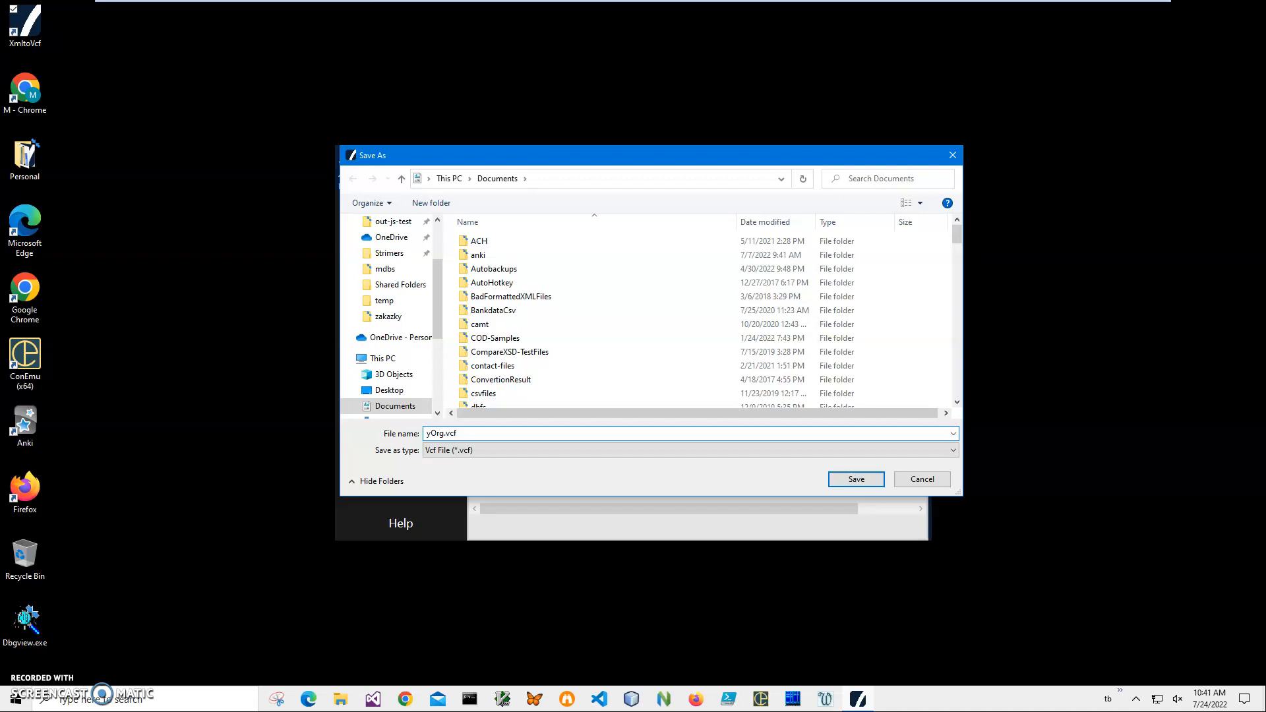
type("MyOrg.vcf")
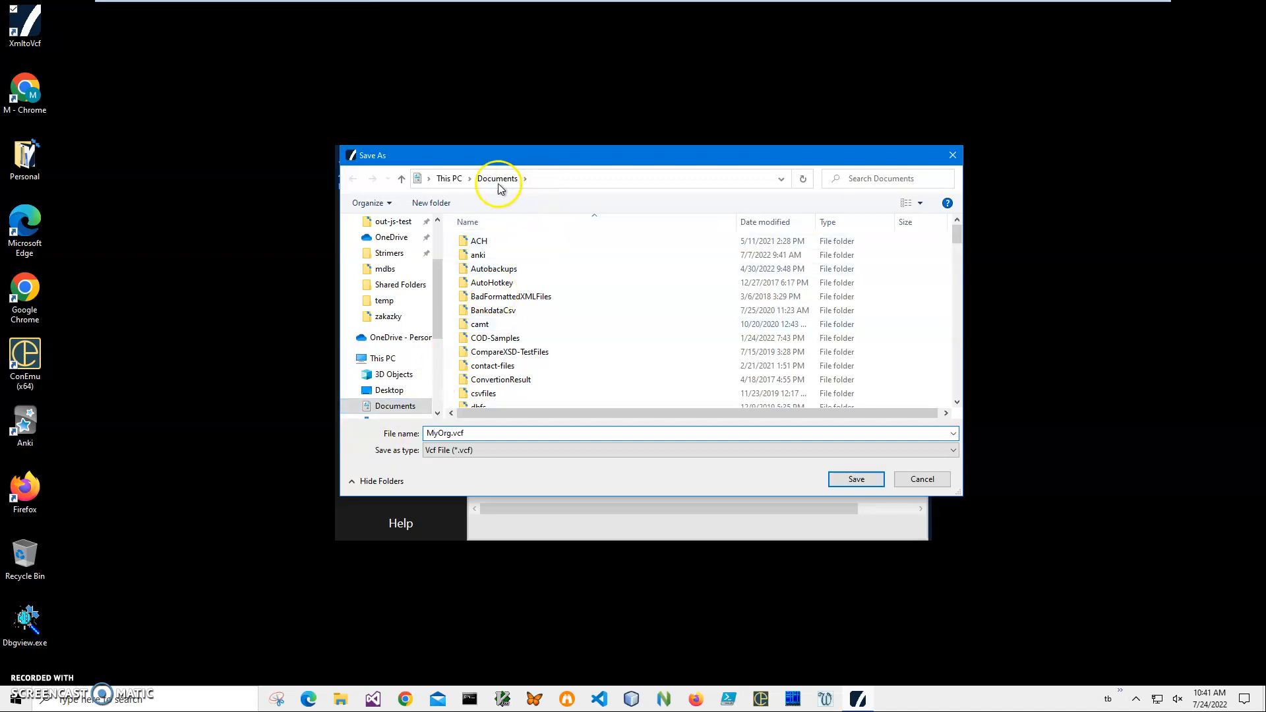
left_click(856, 480)
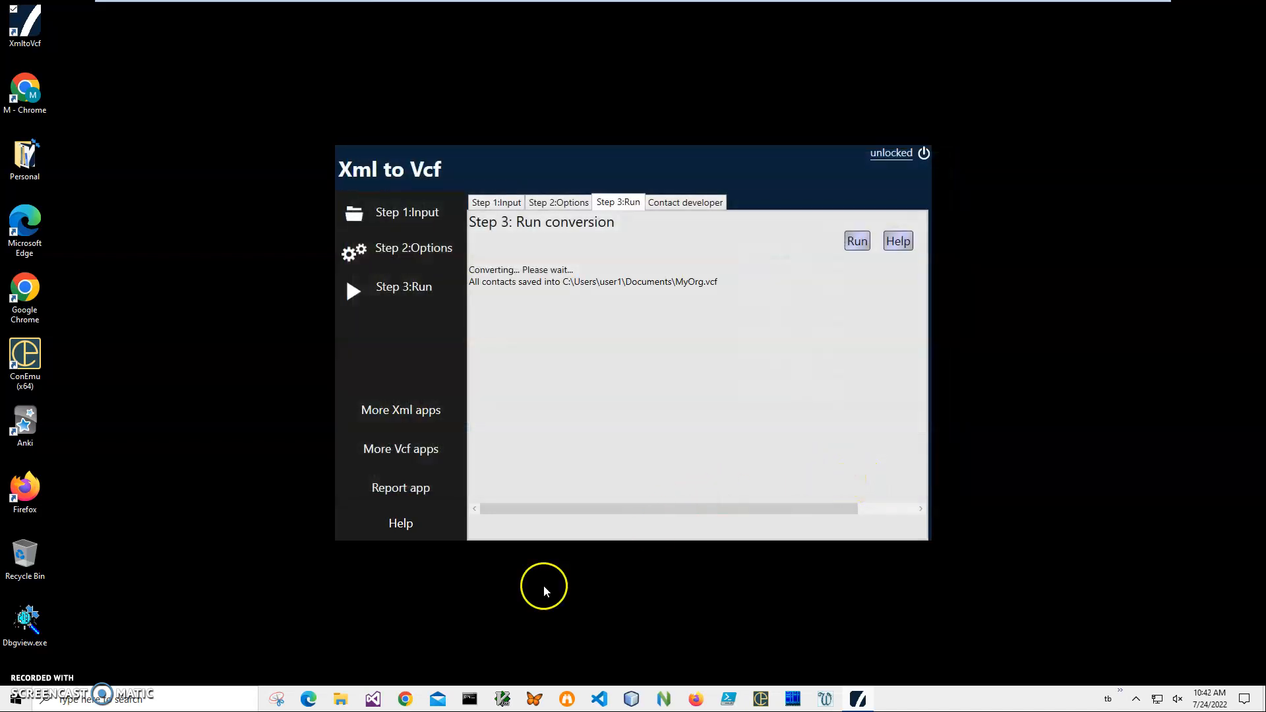
mouse_move(701, 490)
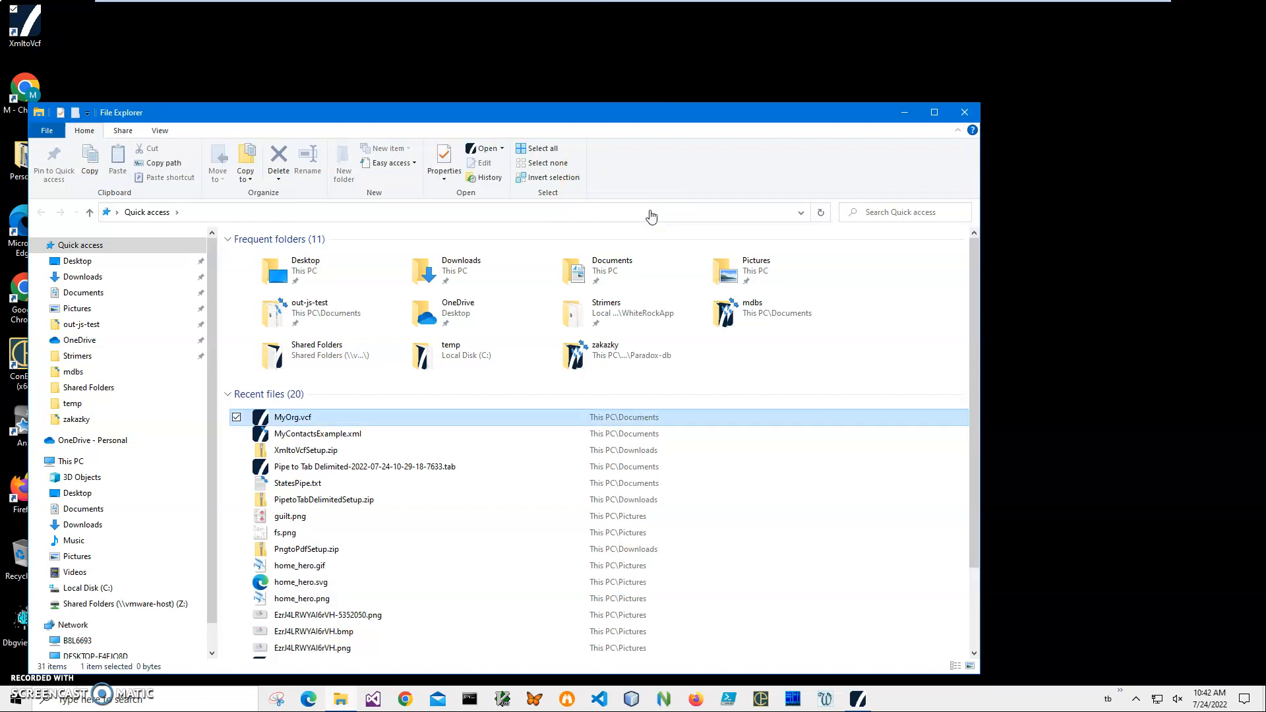
Open MyOrg.vcf in Vcf Viewer to check the twelve converted contacts
double_click(293, 417)
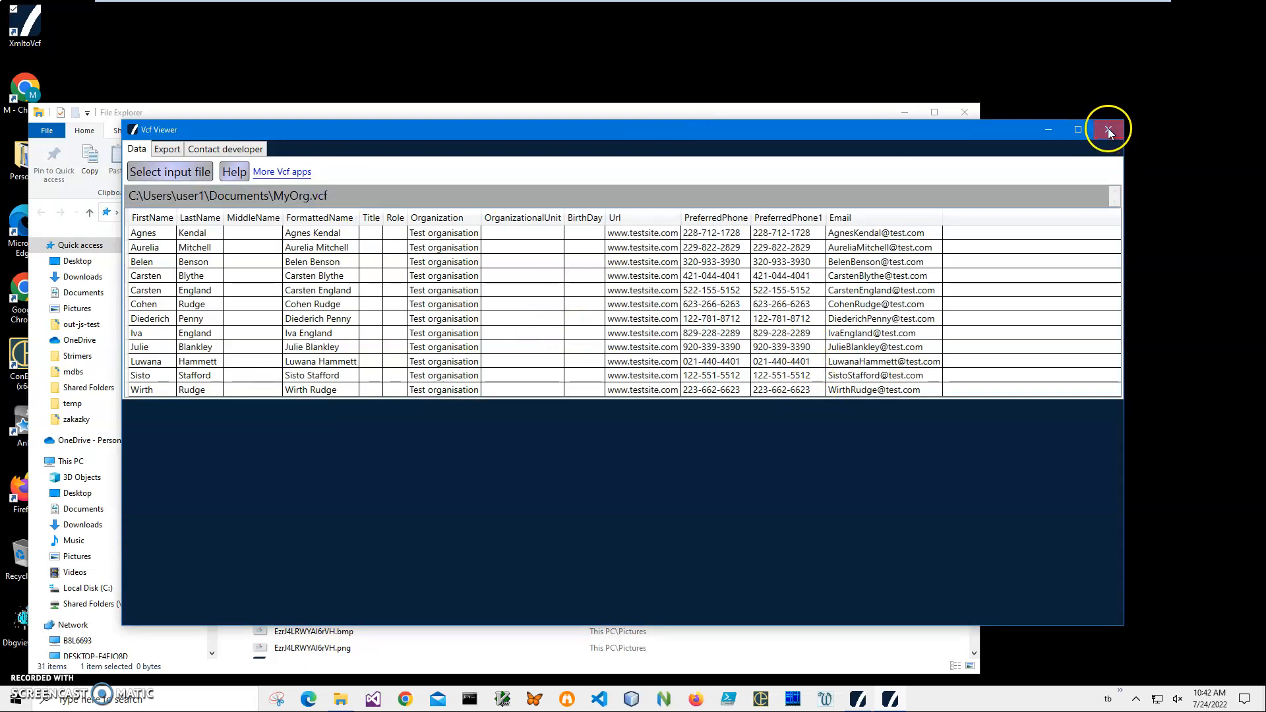
Open MyOrg.vcf with Windows Contacts from its right-click menu
right_click(293, 417)
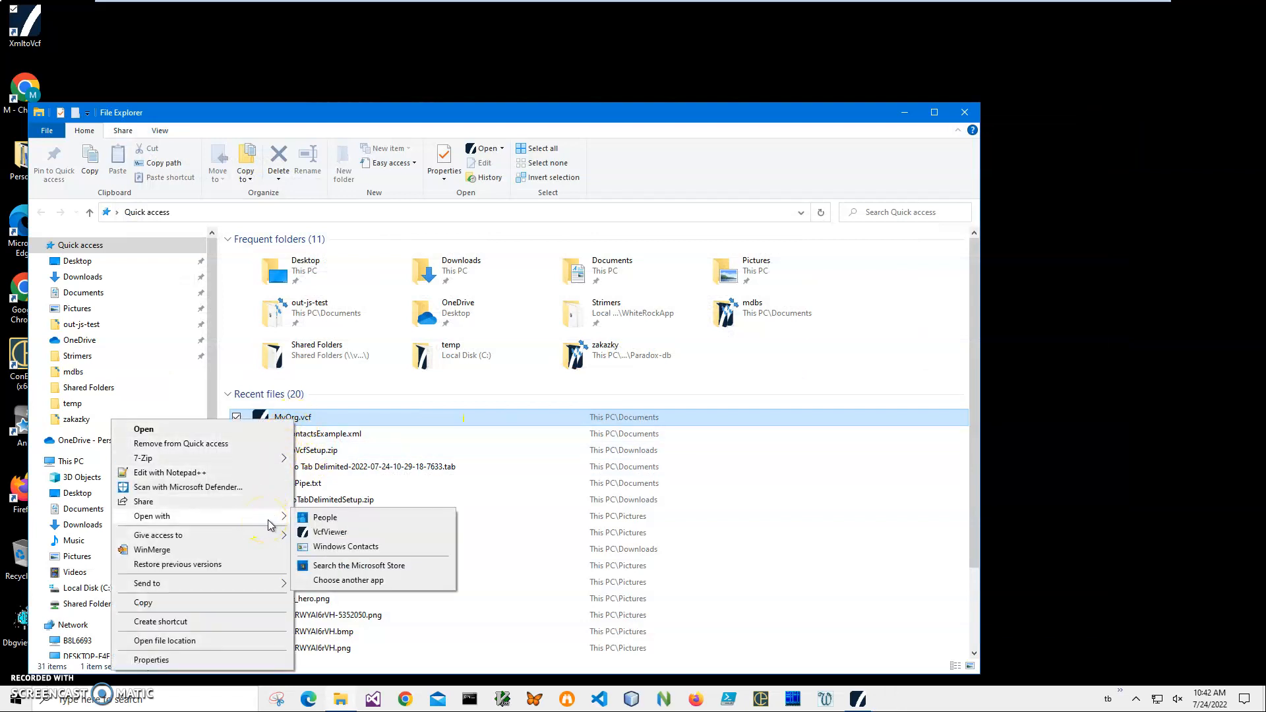
mouse_move(359, 550)
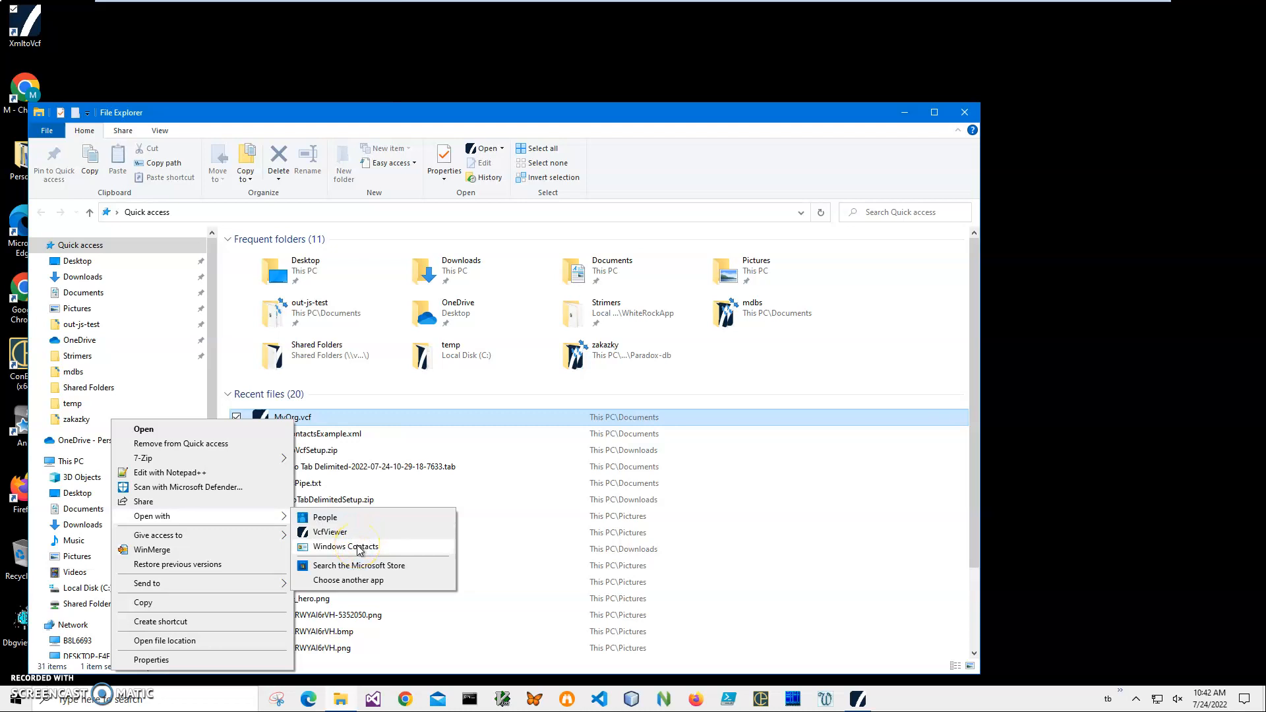
left_click(346, 546)
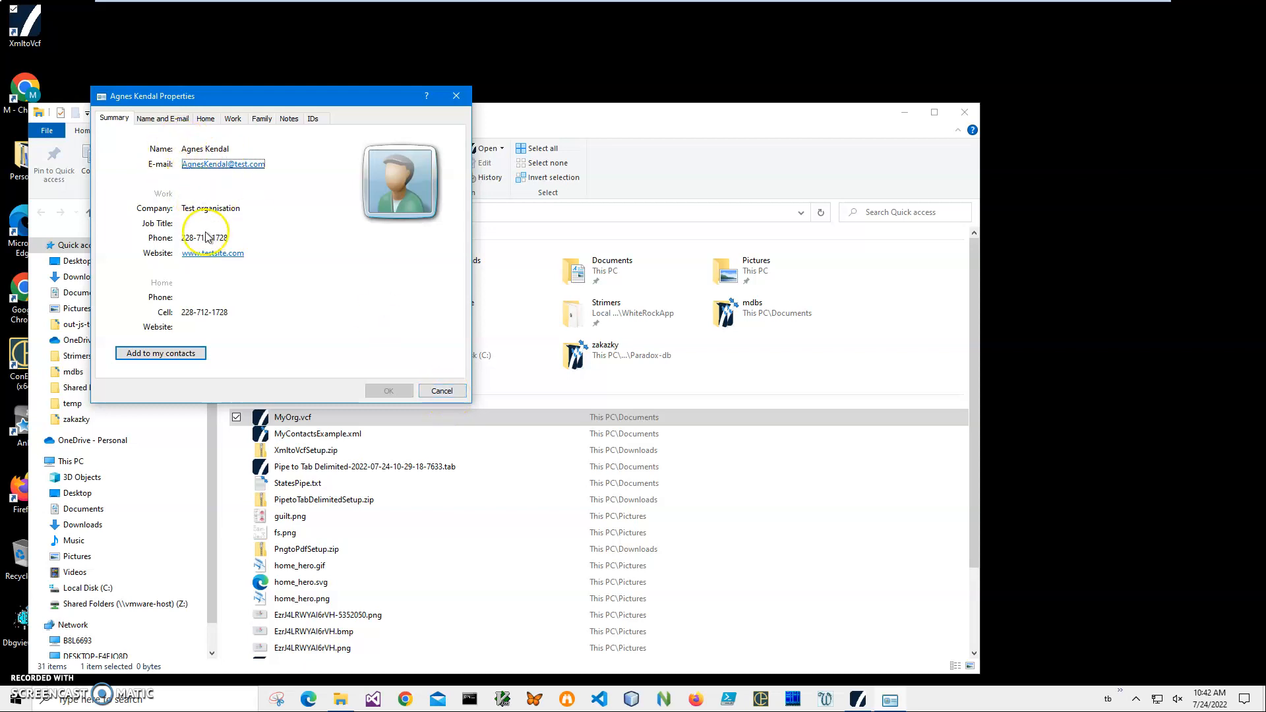
left_click(441, 390)
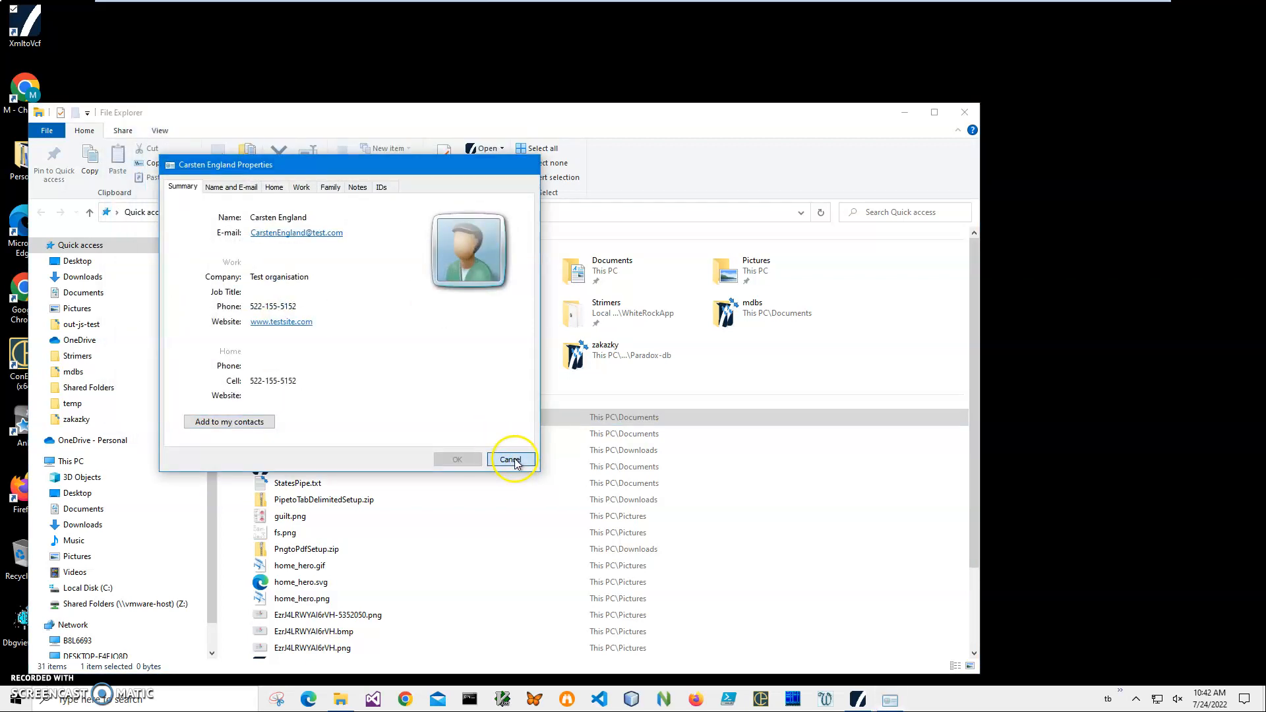
left_click(510, 459)
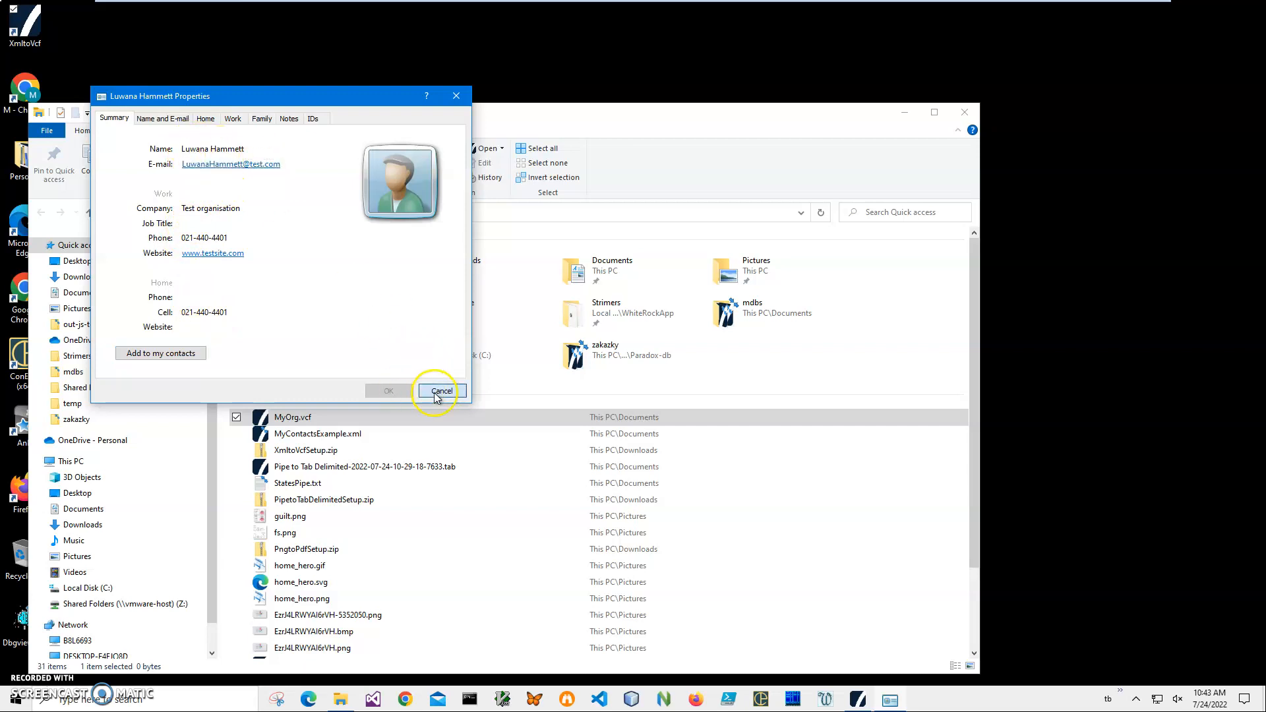
left_click(440, 391)
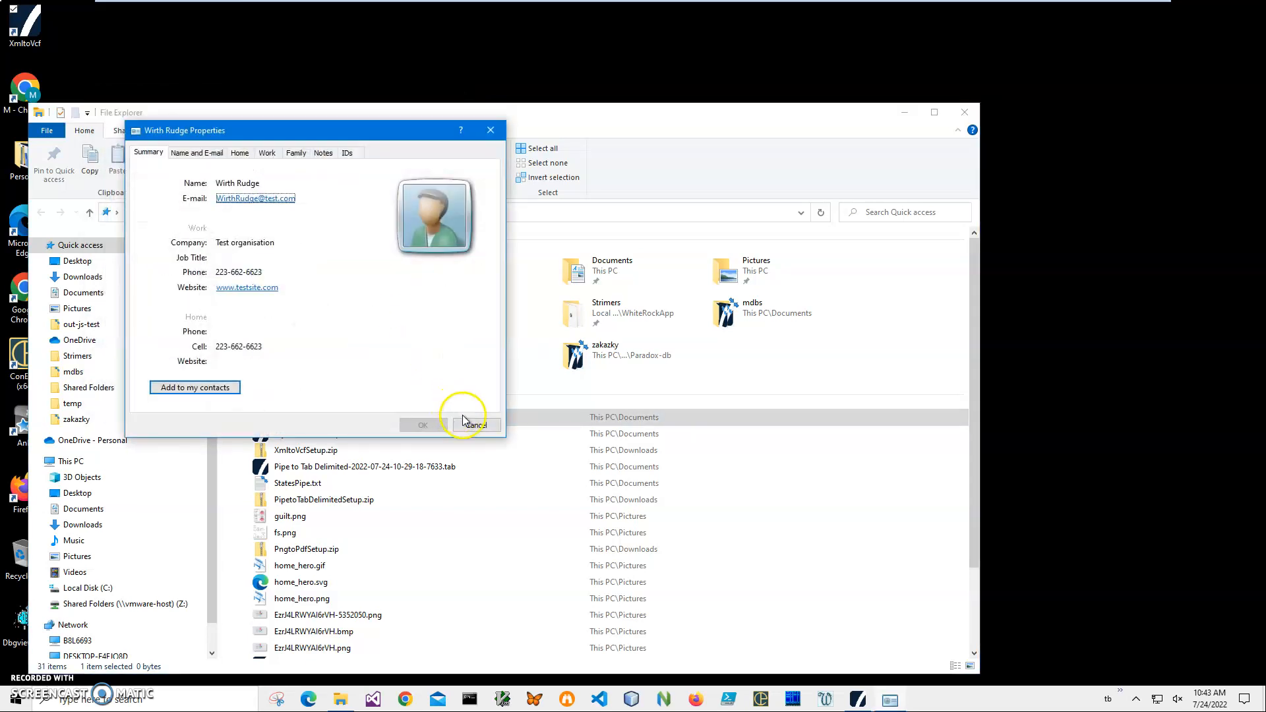
left_click(475, 425)
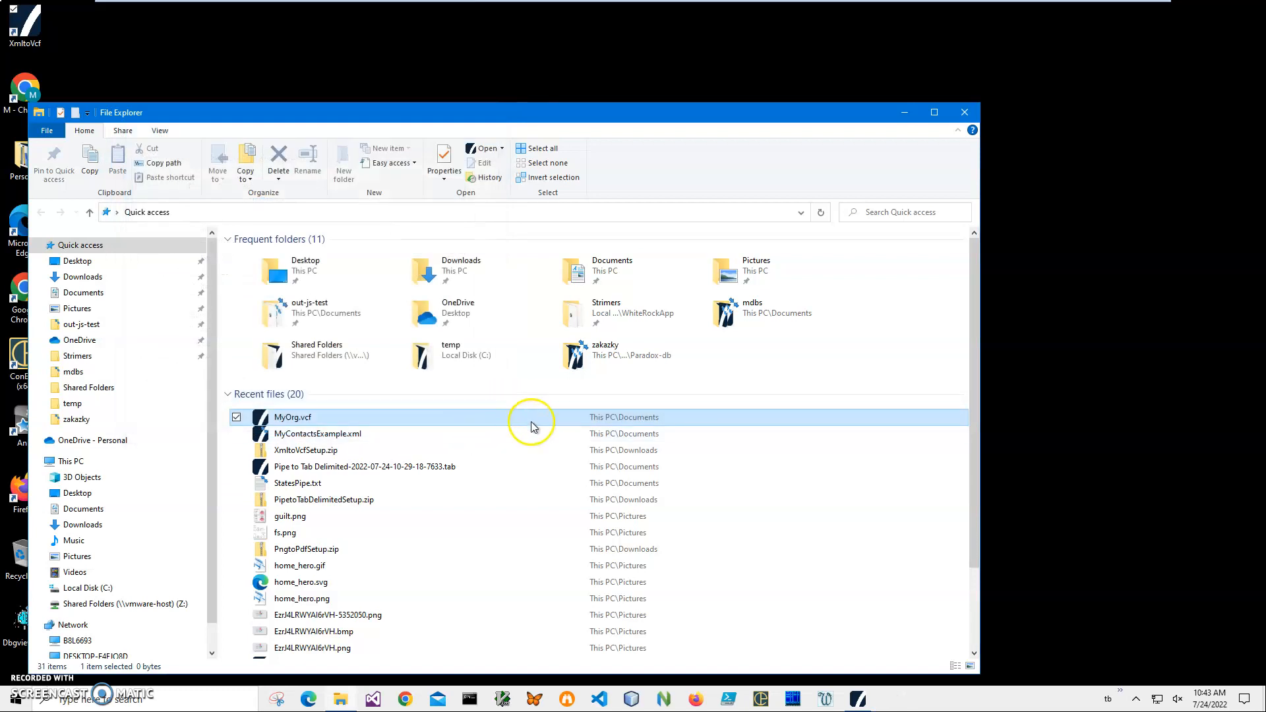
mouse_move(531, 426)
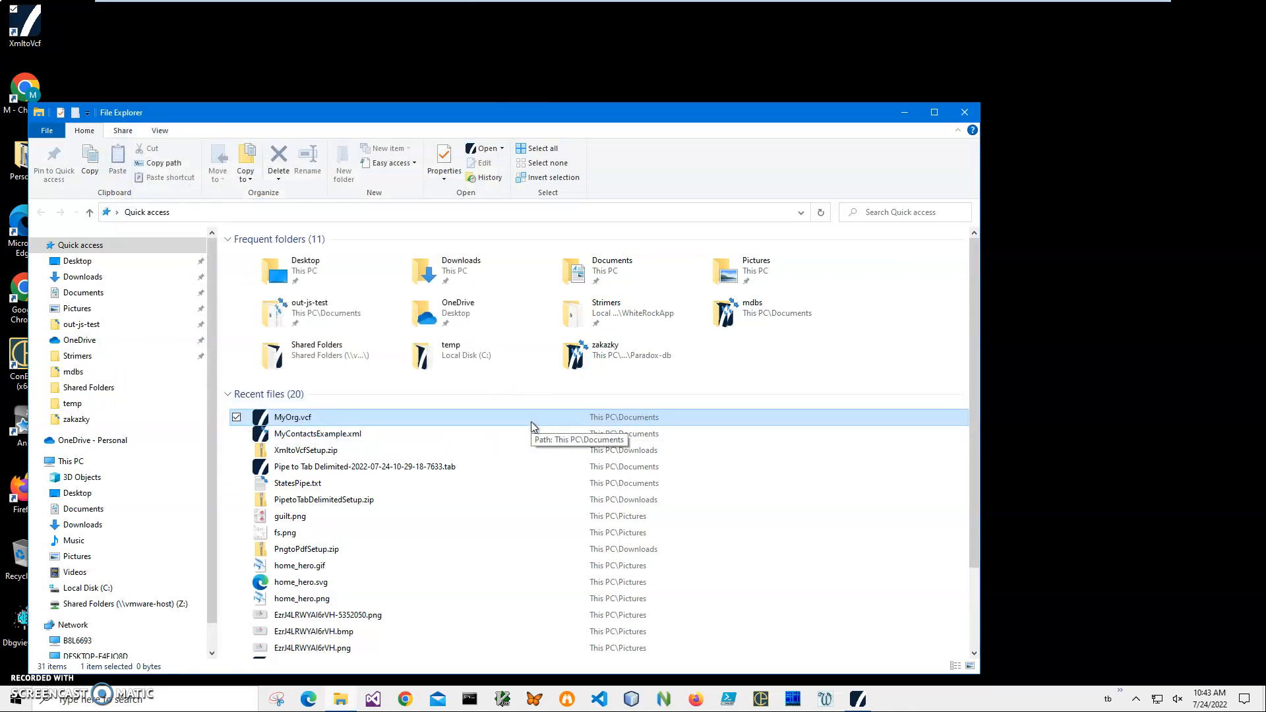